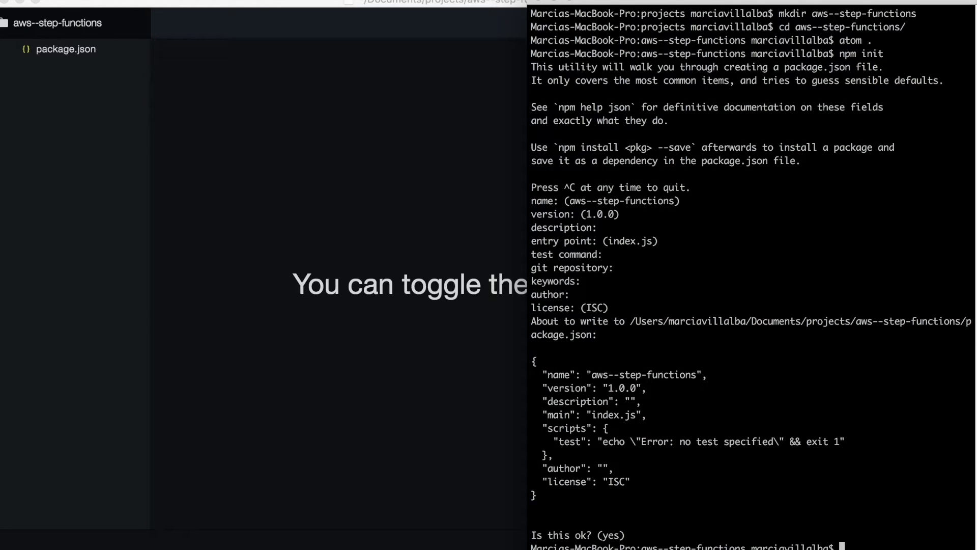
# Create the Serverless aws-nodejs boilerplate and view its serverless.yml configuration.
pyautogui.write('sls create --template')
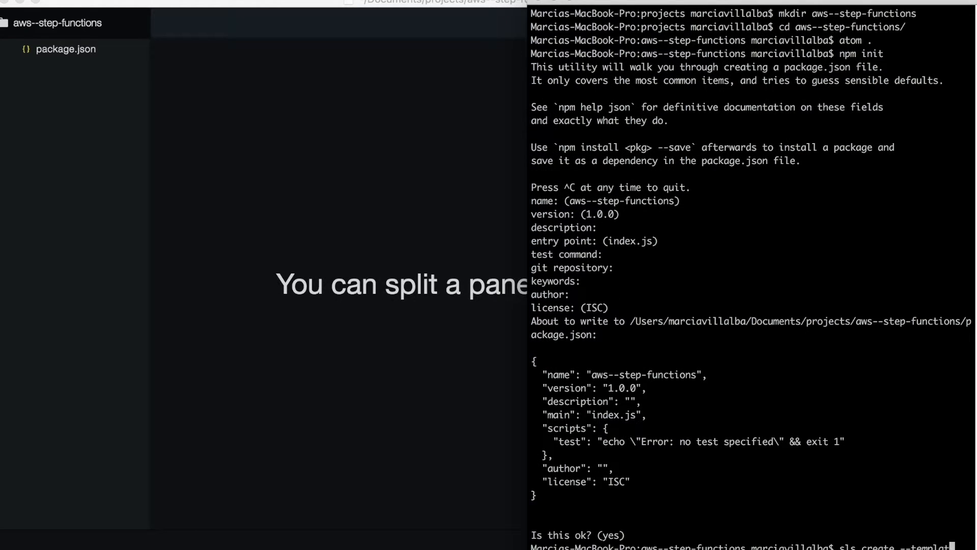
pyautogui.scroll(-3)
pyautogui.write('e aws-nodejs')
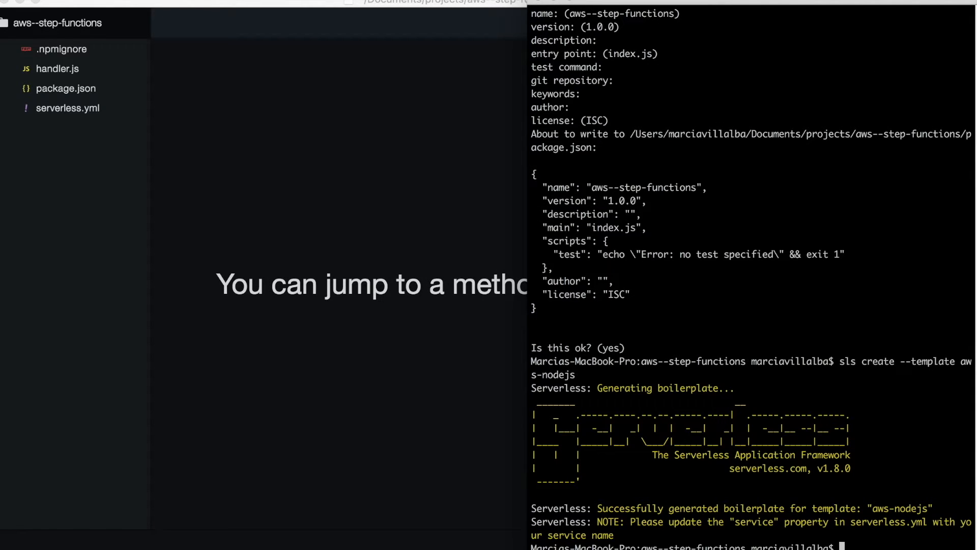
pyautogui.moveTo(374, 102)
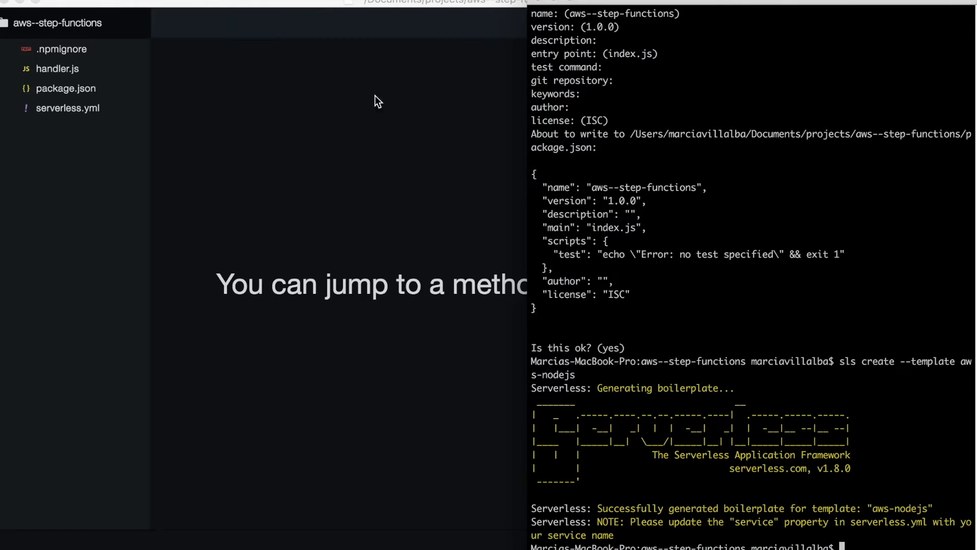
pyautogui.click(68, 108)
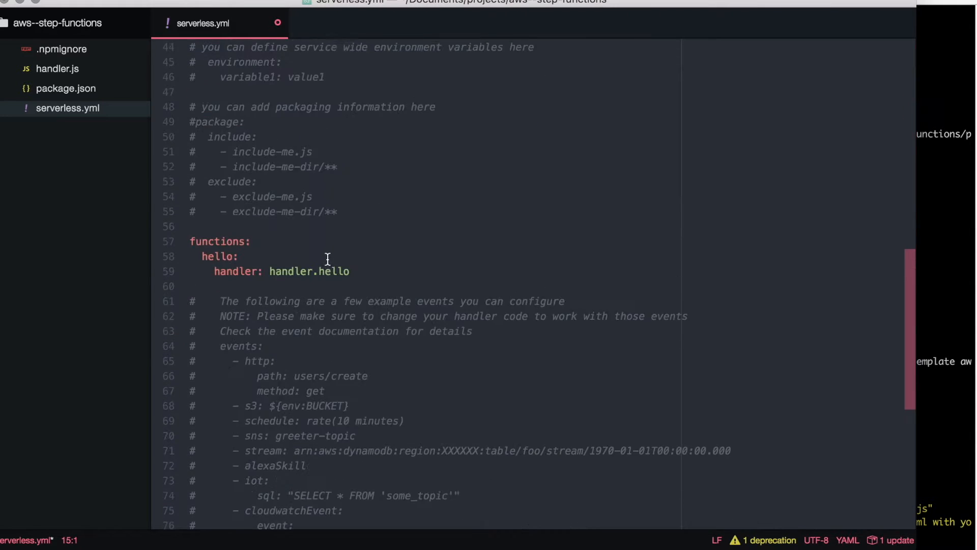
# Change handler.js's message to 'Hello World!' and begin an http event under hello in serverless.yml.
pyautogui.click(62, 68)
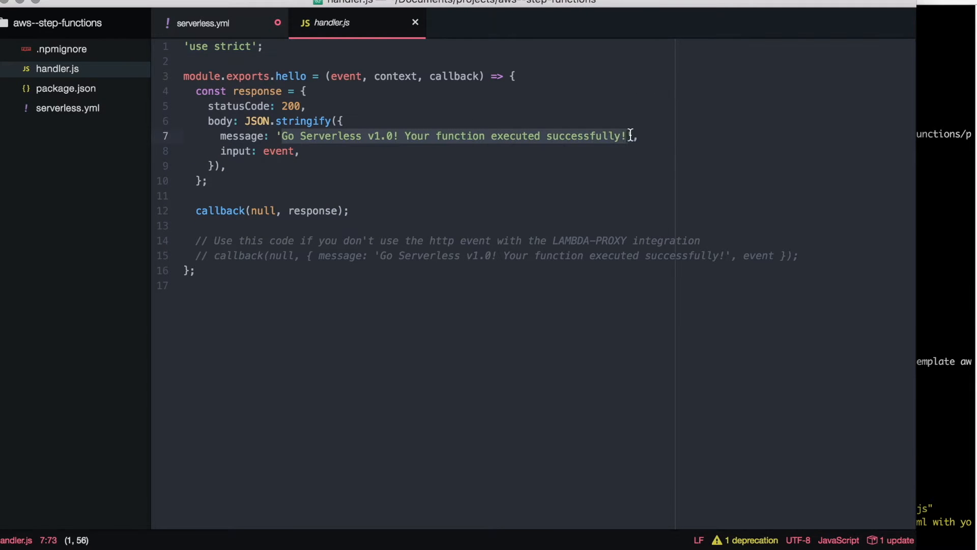
pyautogui.write('Hello World!')
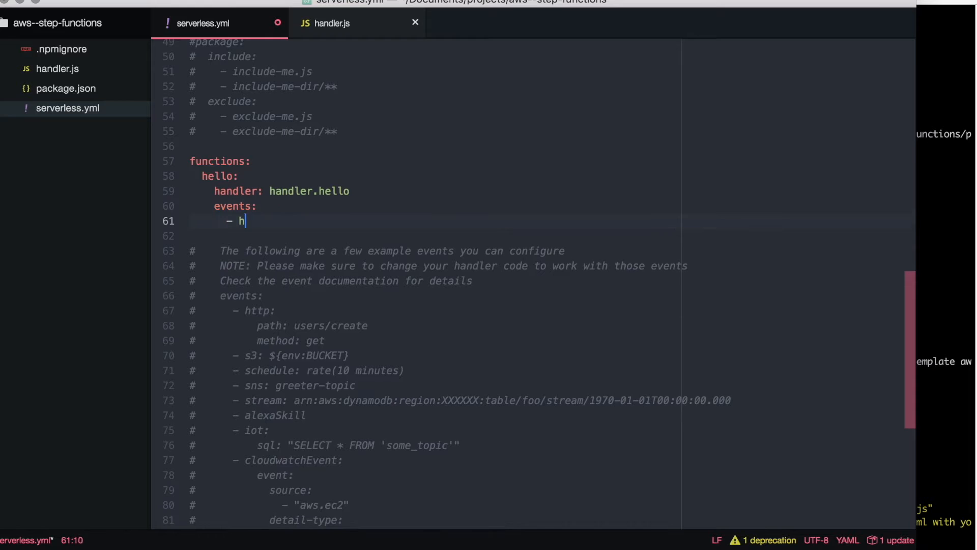
pyautogui.write('ttp')
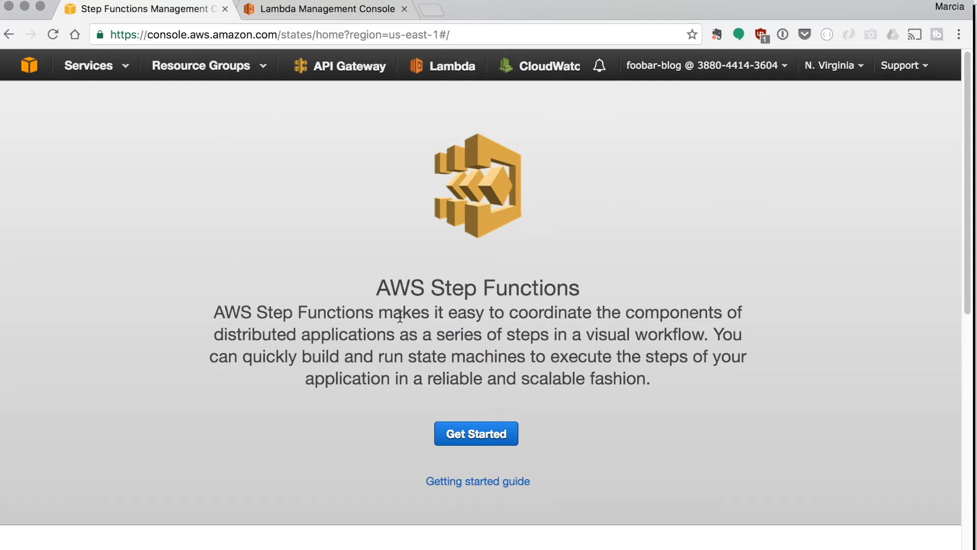
# Start creating a new state machine from the Get Started page.
pyautogui.click(475, 434)
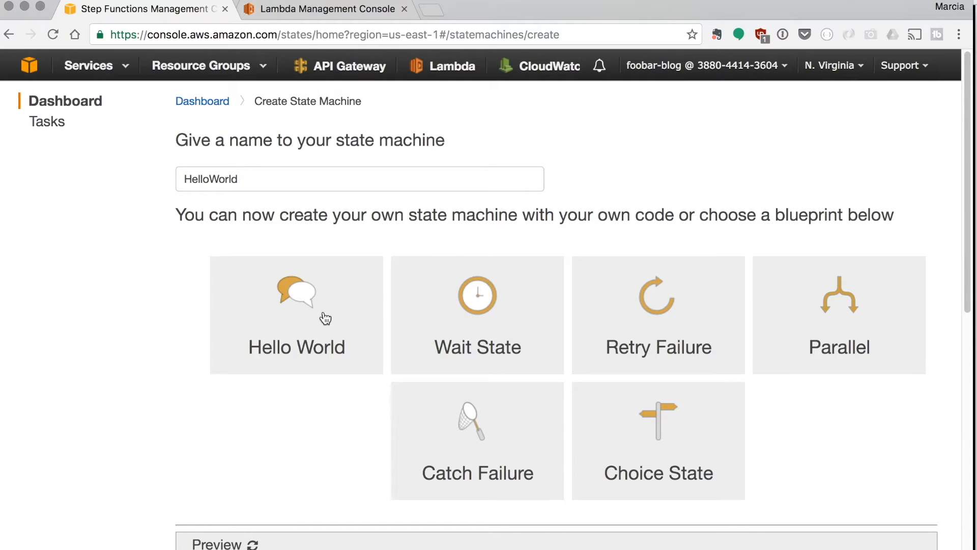
pyautogui.moveTo(253, 171)
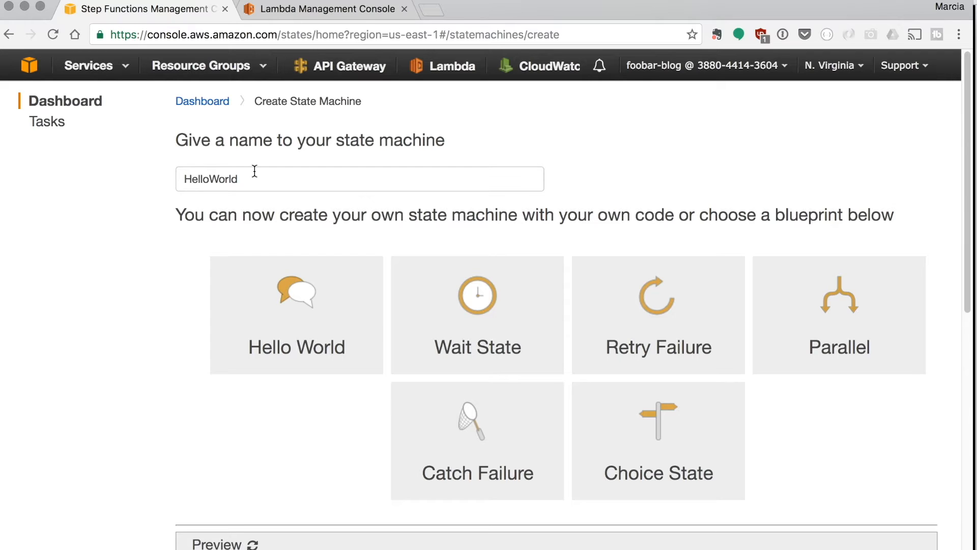
pyautogui.scroll(-3)
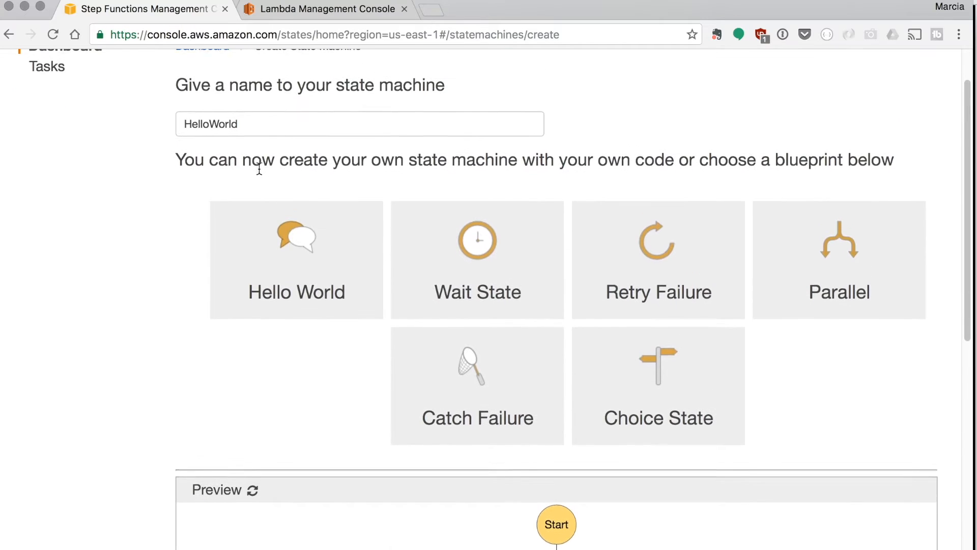
pyautogui.scroll(-3)
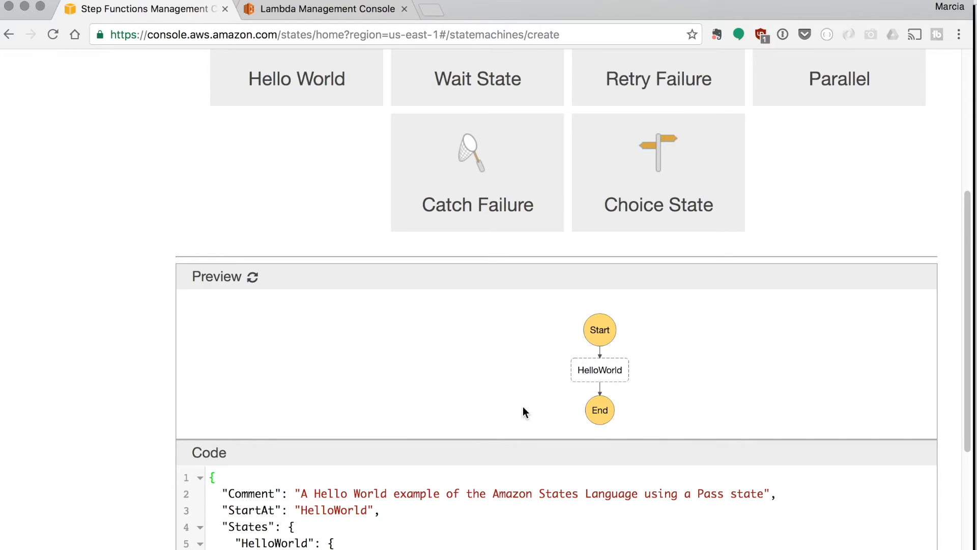
pyautogui.moveTo(120, 363)
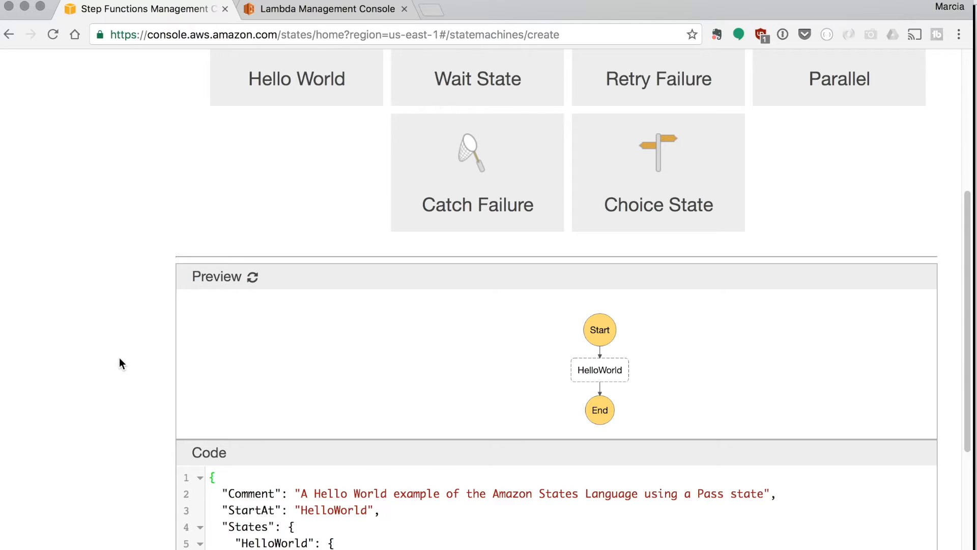
pyautogui.scroll(-3)
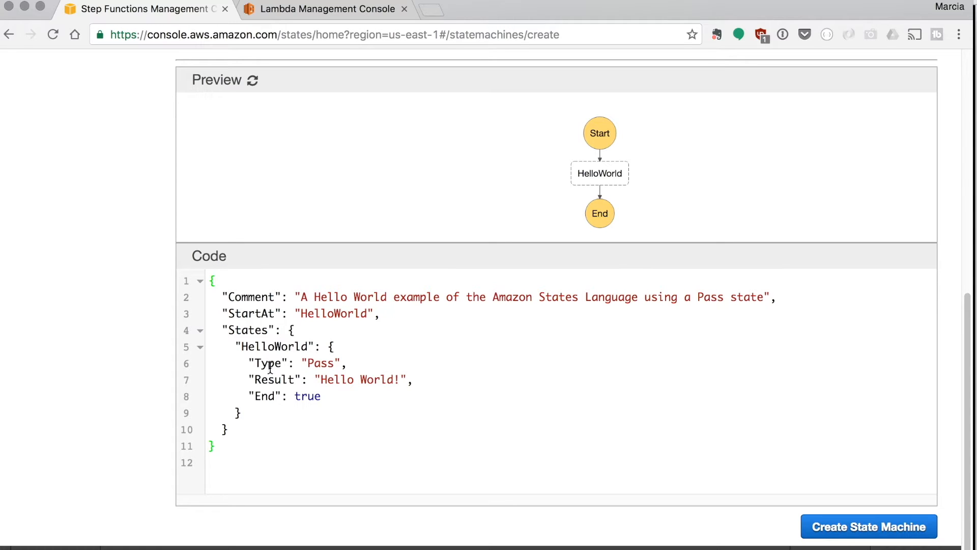
# Make the state a Task whose Resource is the aws-step-functions-dev-hello Lambda ARN.
pyautogui.write('Taks')
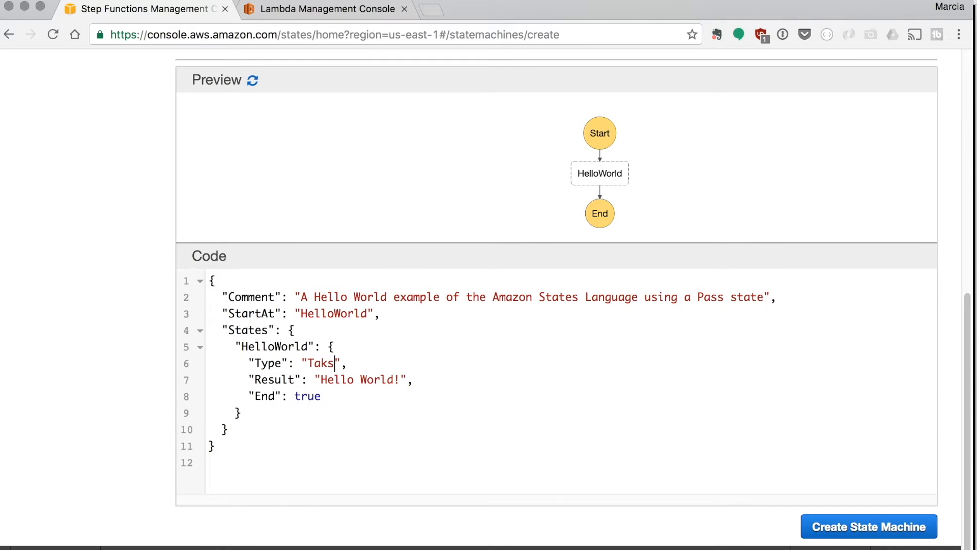
pyautogui.write('k')
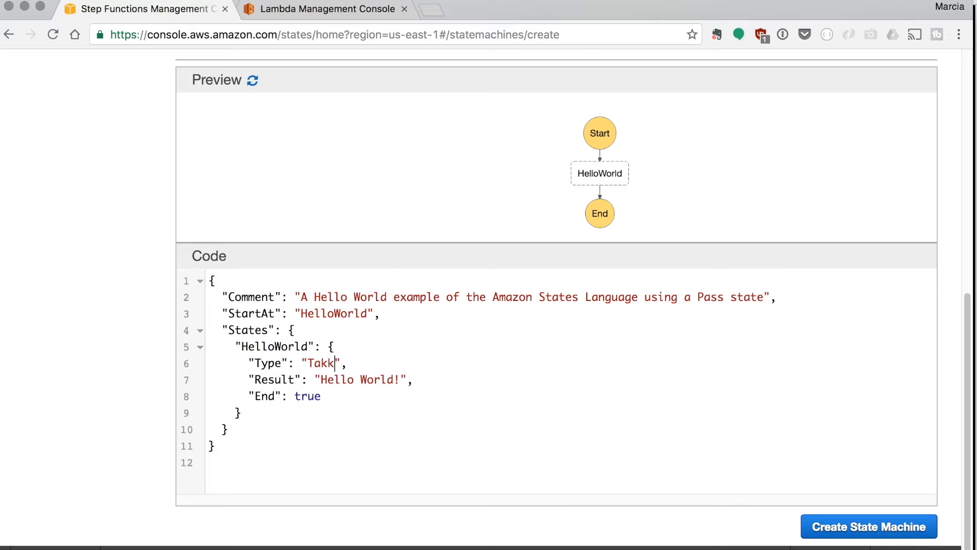
pyautogui.write('Task')
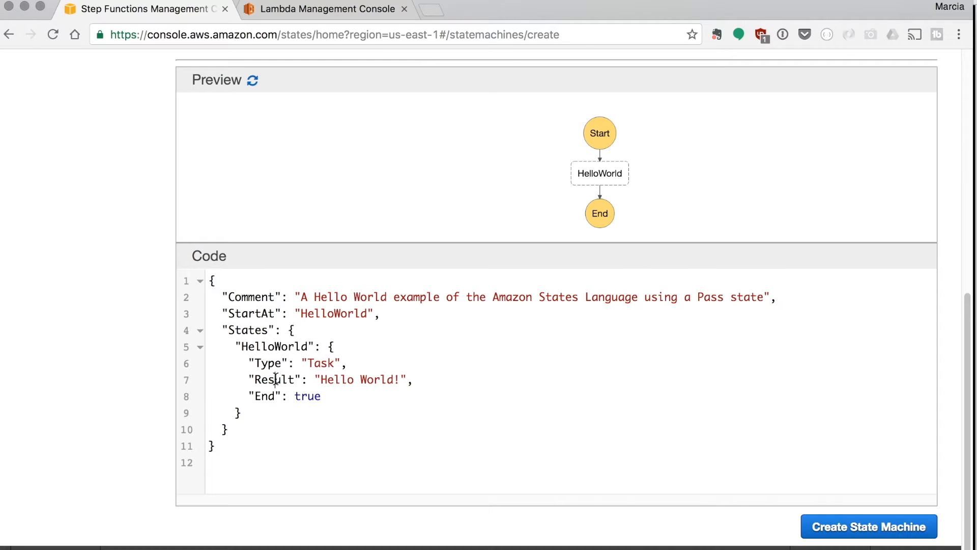
pyautogui.write('Resource')
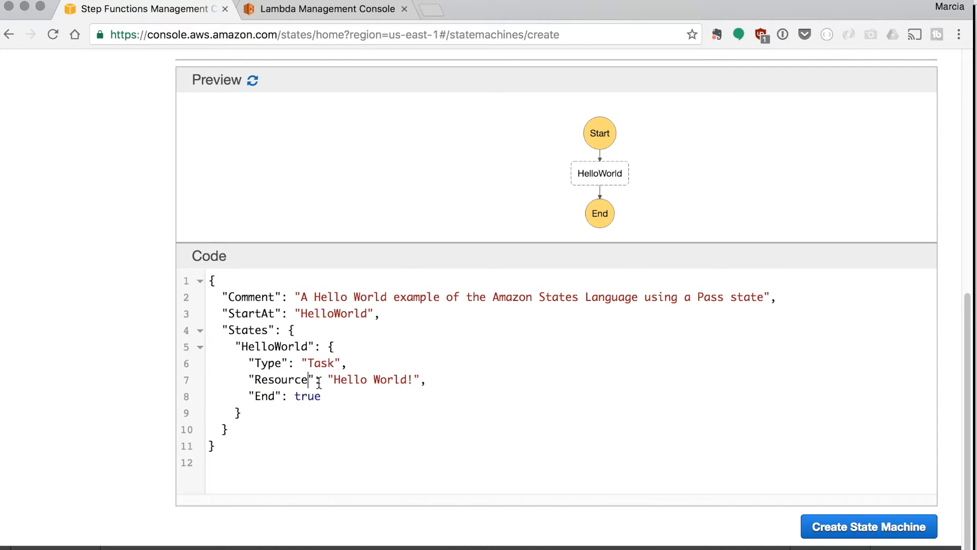
pyautogui.doubleClick(373, 379)
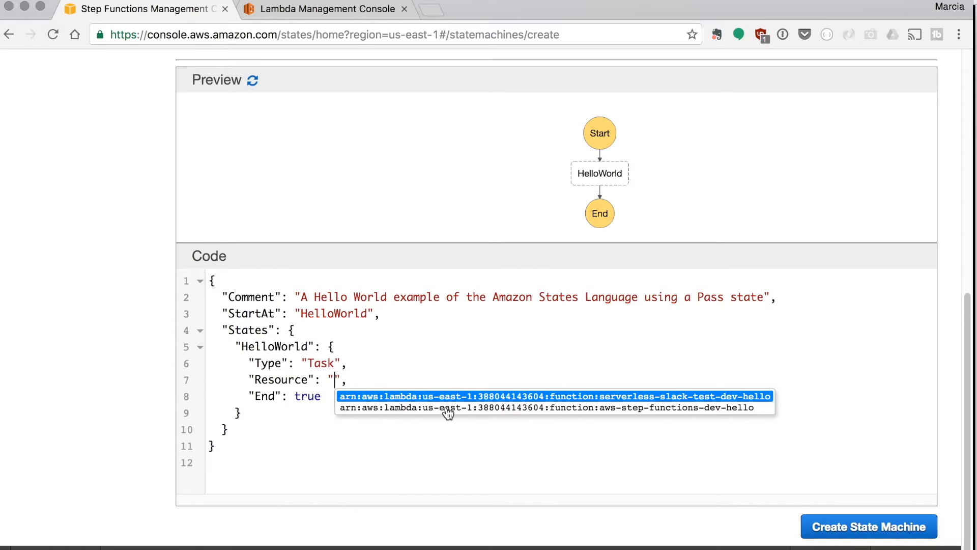
pyautogui.click(544, 407)
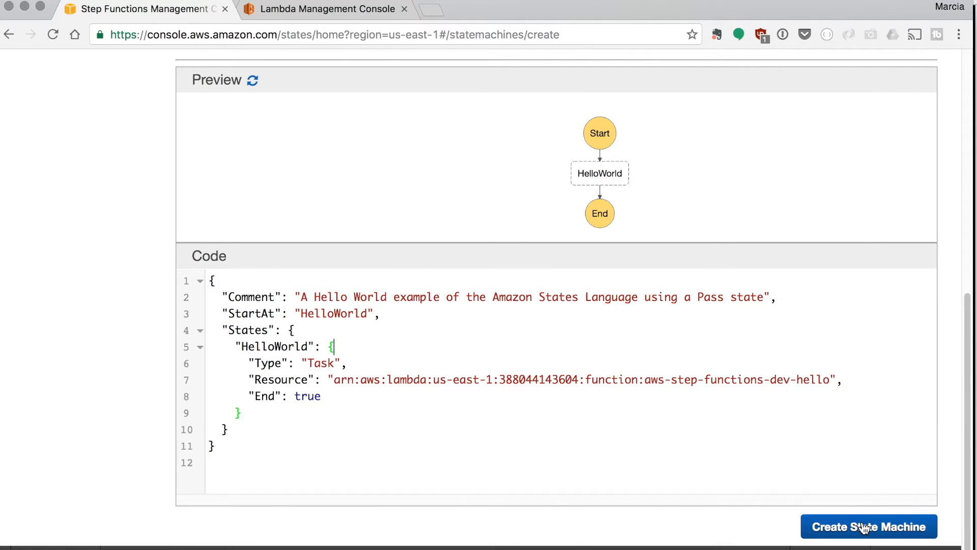
# Create the HelloWorld state machine using the StatesExecutionRole-us-east-1 role.
pyautogui.click(868, 526)
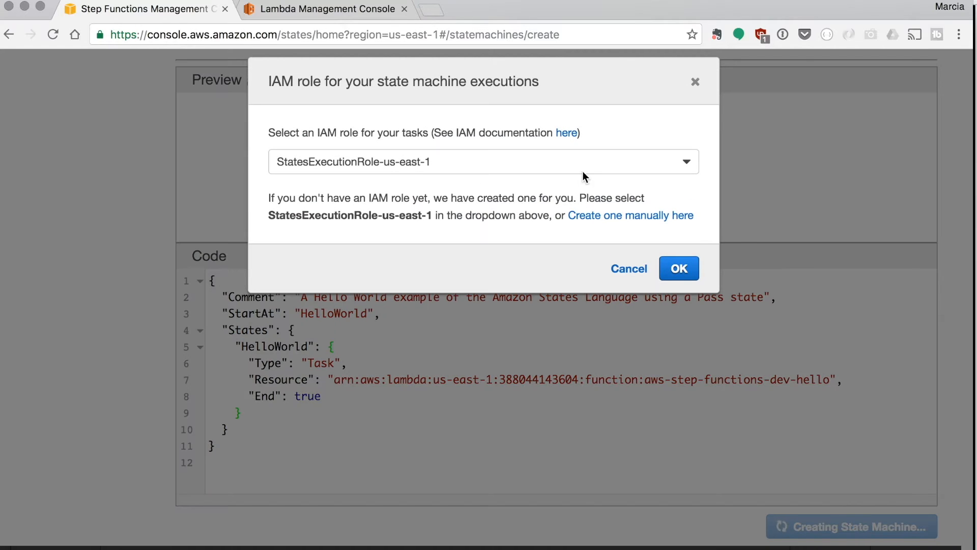
pyautogui.click(679, 267)
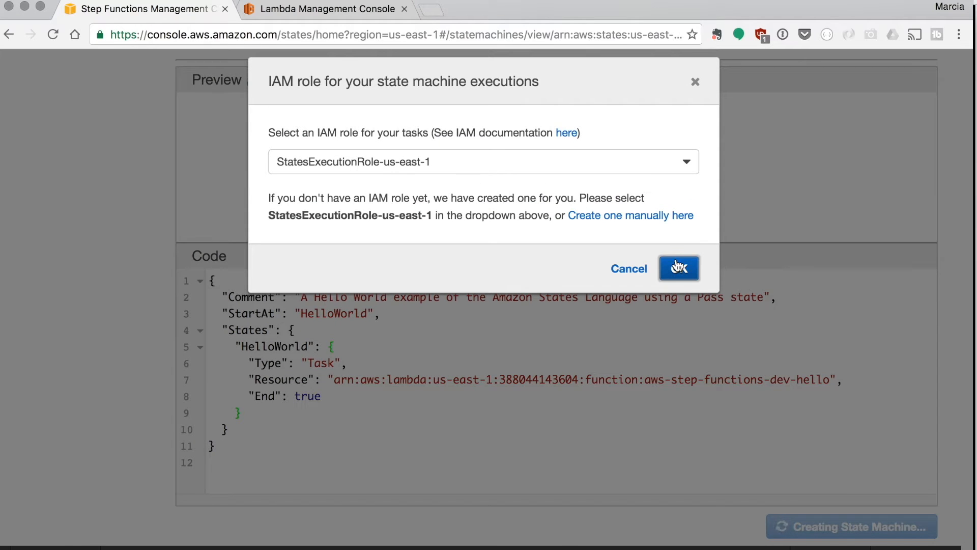
pyautogui.click(678, 267)
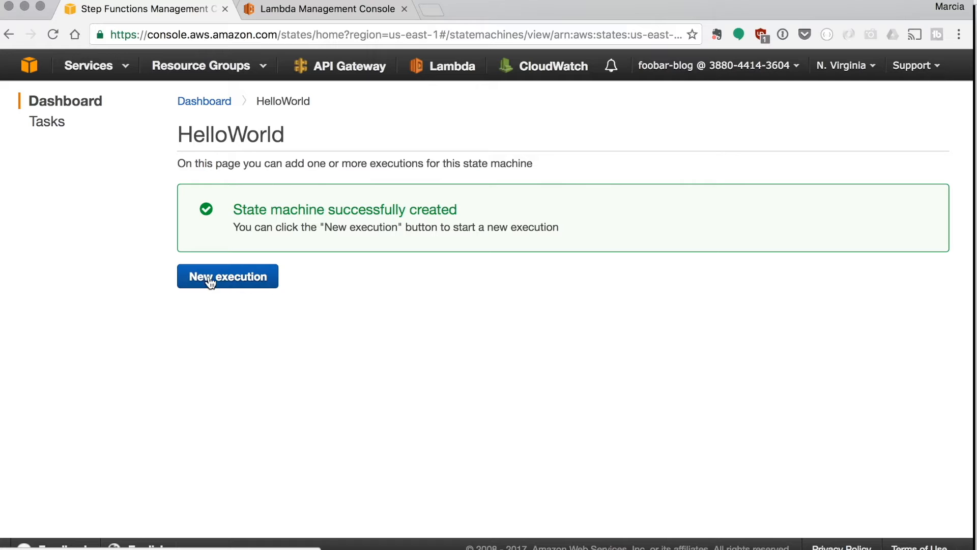
# Start a new HelloWorld execution with the default JSON input.
pyautogui.click(227, 276)
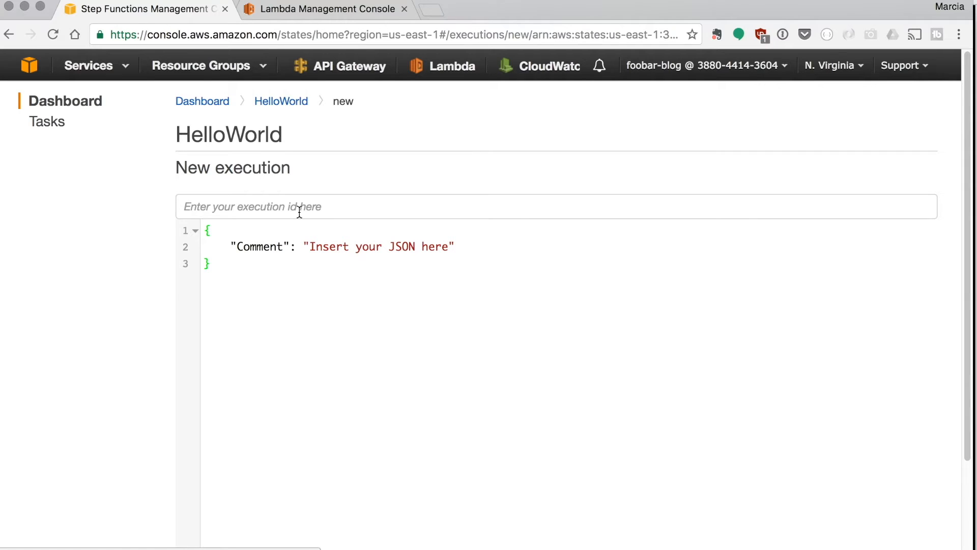
pyautogui.scroll(-3)
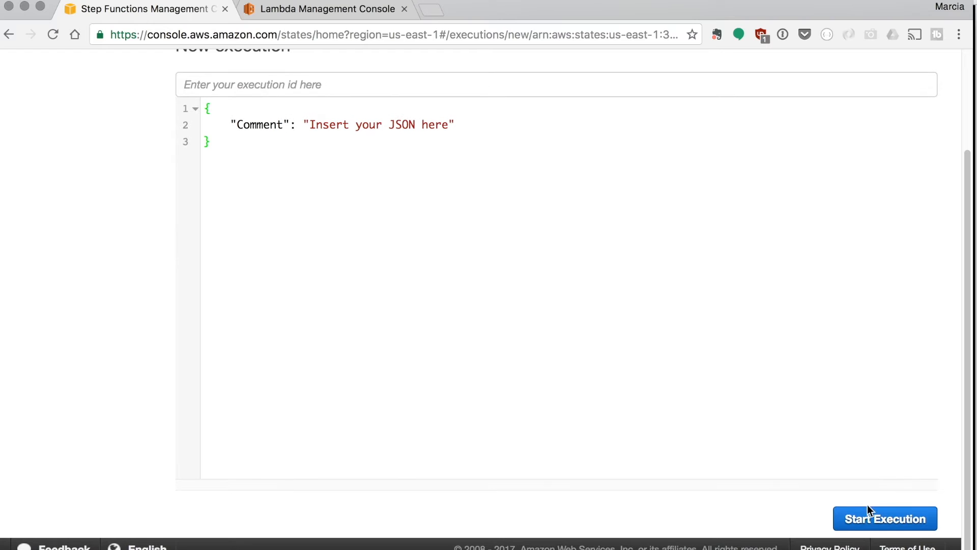
pyautogui.click(884, 518)
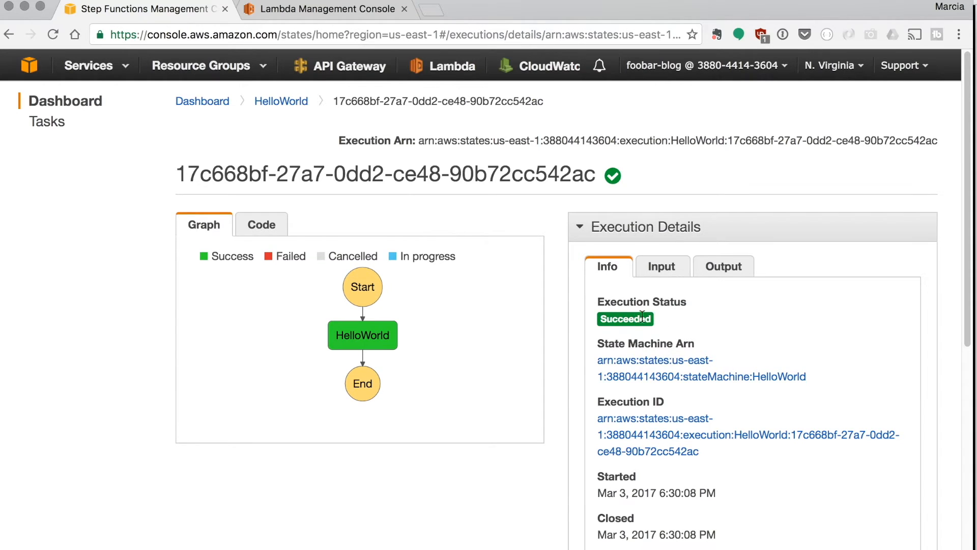
# Review the execution's Input and Step Details, then return to serverless.yml in Atom.
pyautogui.scroll(-3)
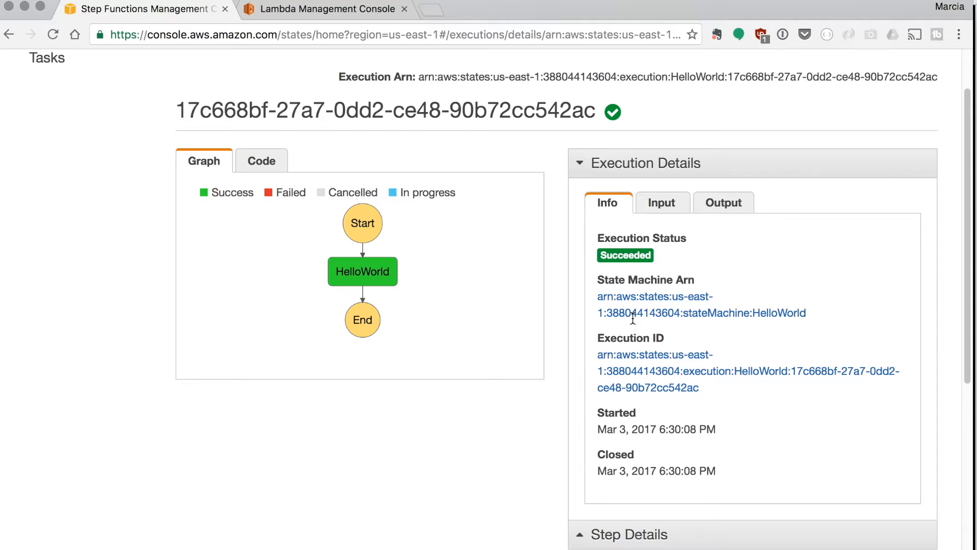
pyautogui.scroll(-3)
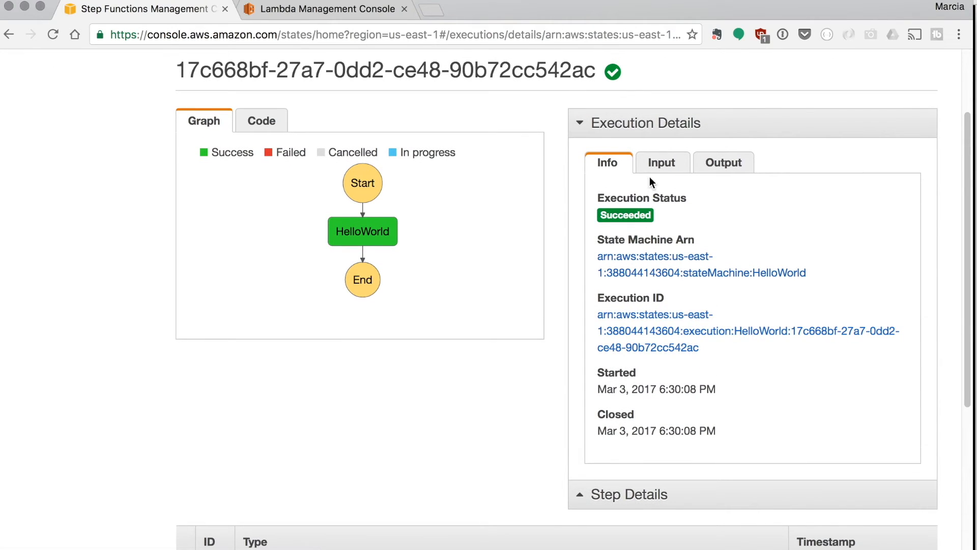
pyautogui.click(662, 162)
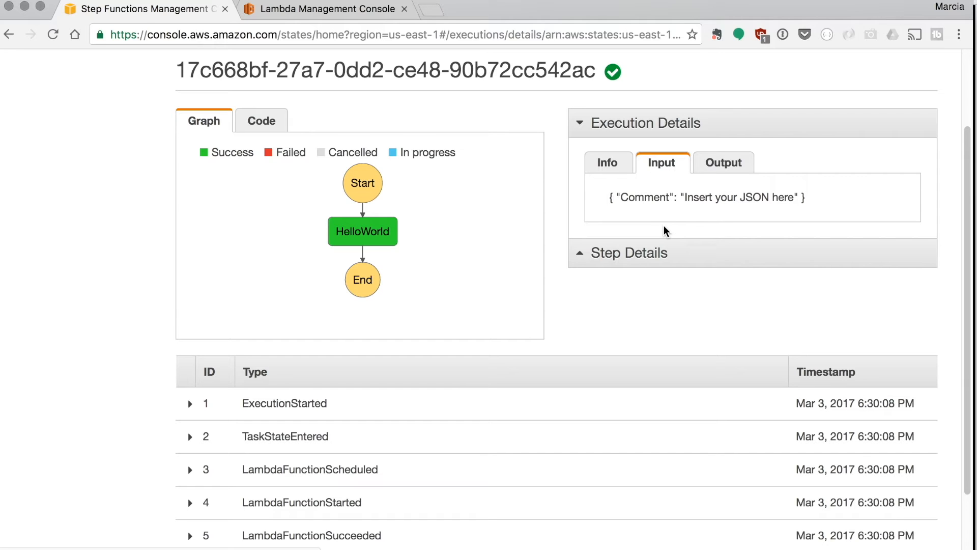
pyautogui.click(723, 163)
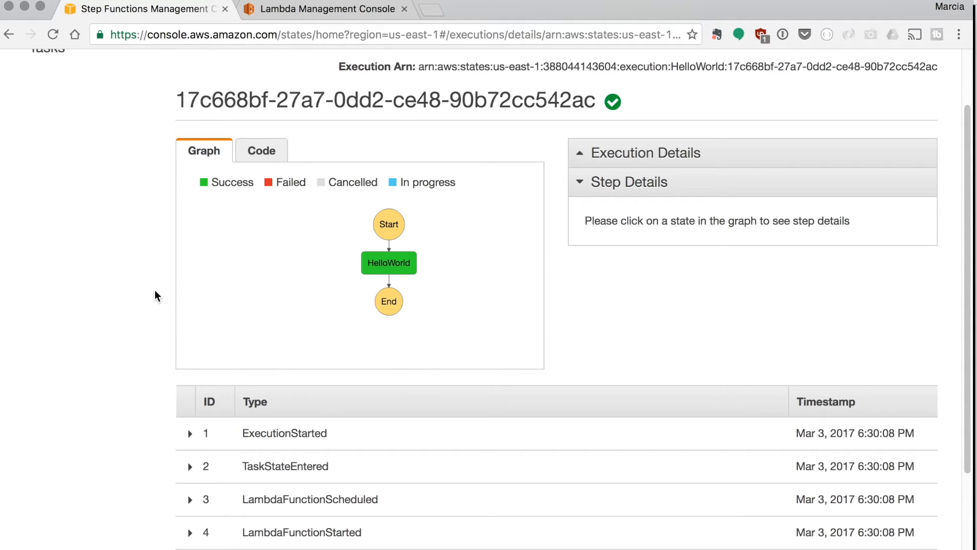
pyautogui.click(261, 151)
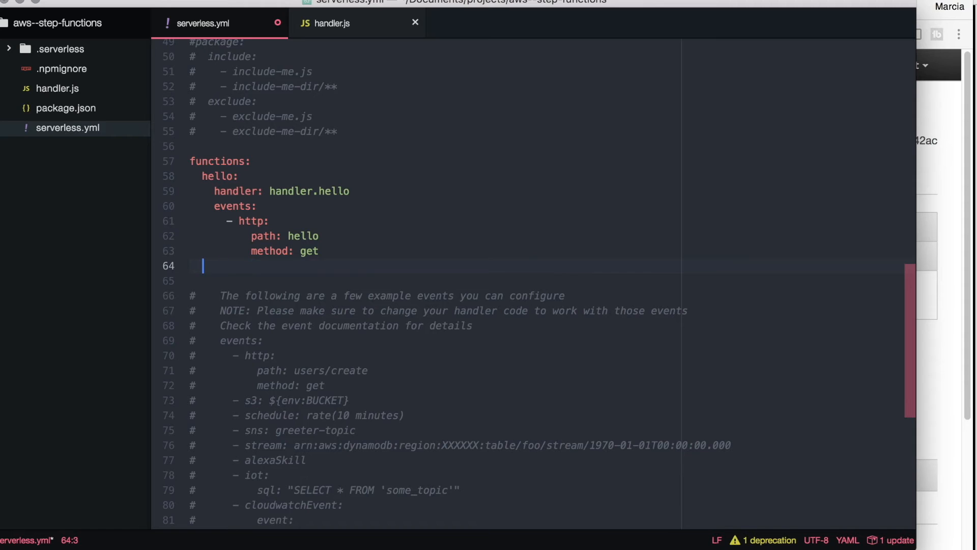
# Define an init function with handler.init and an http get event at path init, then switch to handler.js.
pyautogui.write('init')
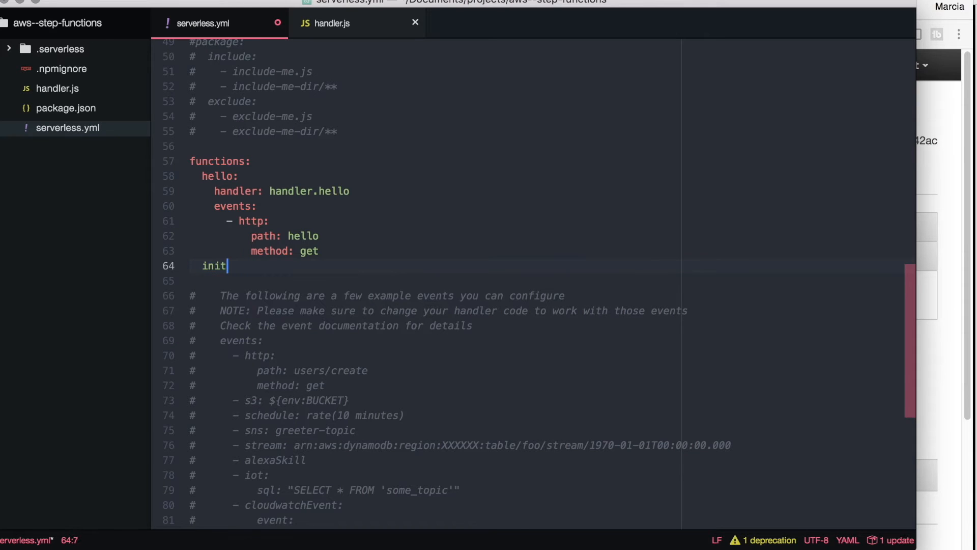
pyautogui.write(':')
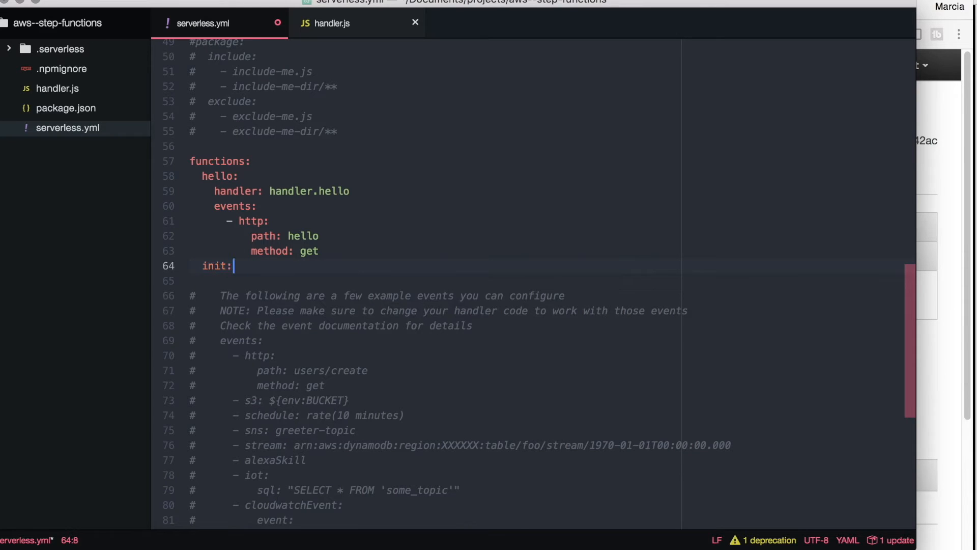
pyautogui.write('handler:')
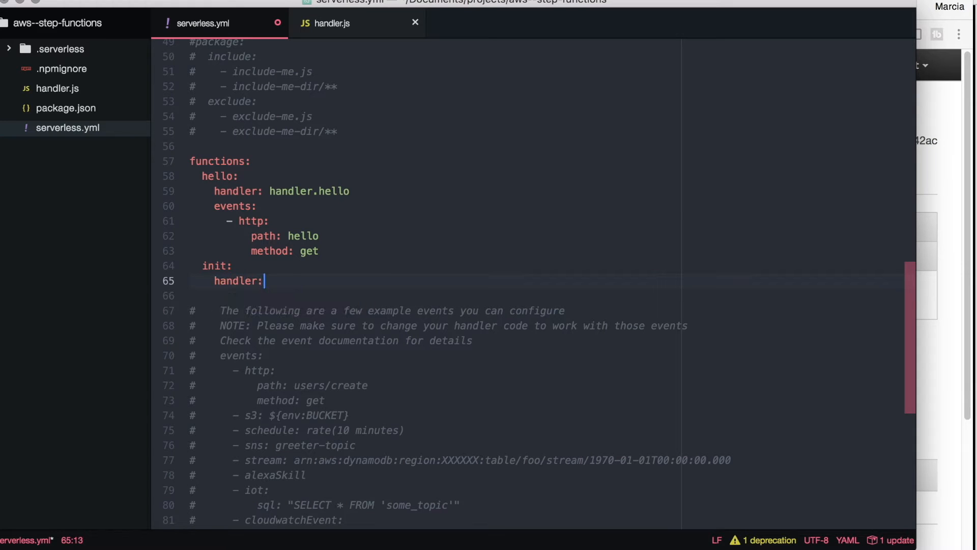
pyautogui.write('handler.init')
pyautogui.write('- http:')
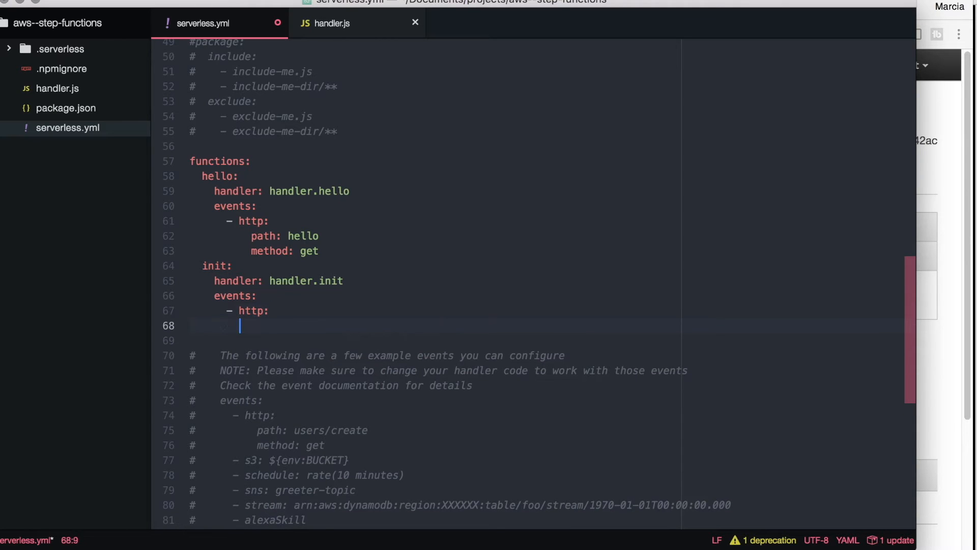
pyautogui.write('path: i')
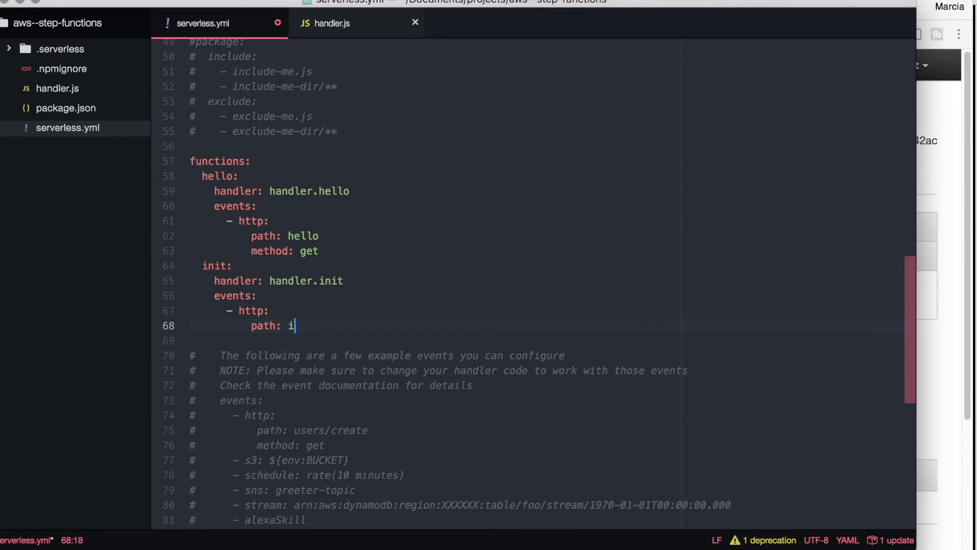
pyautogui.write('nit')
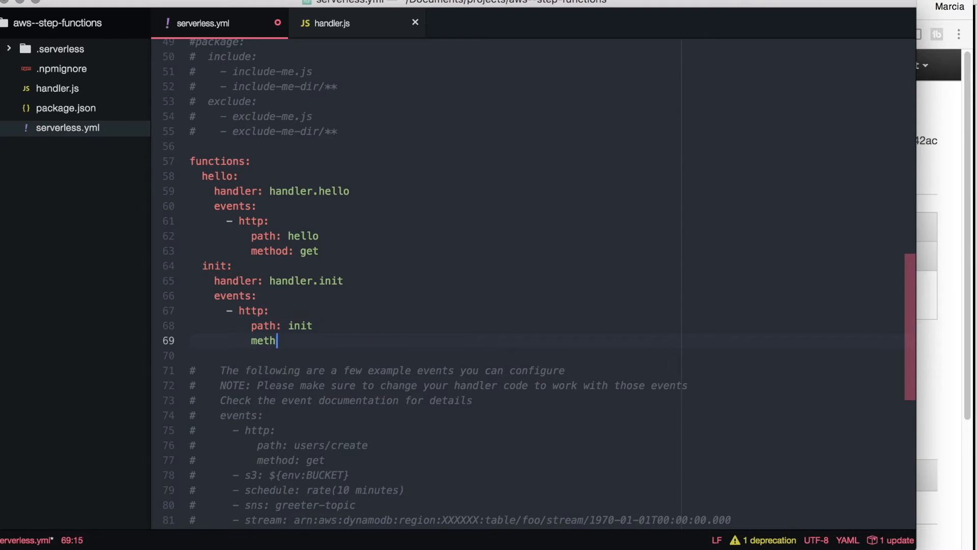
pyautogui.write('od:')
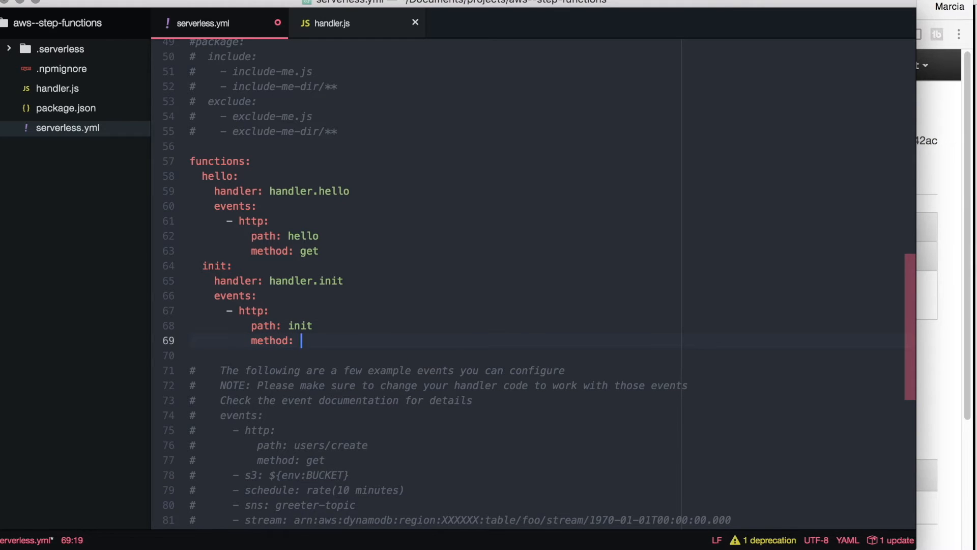
pyautogui.write('get')
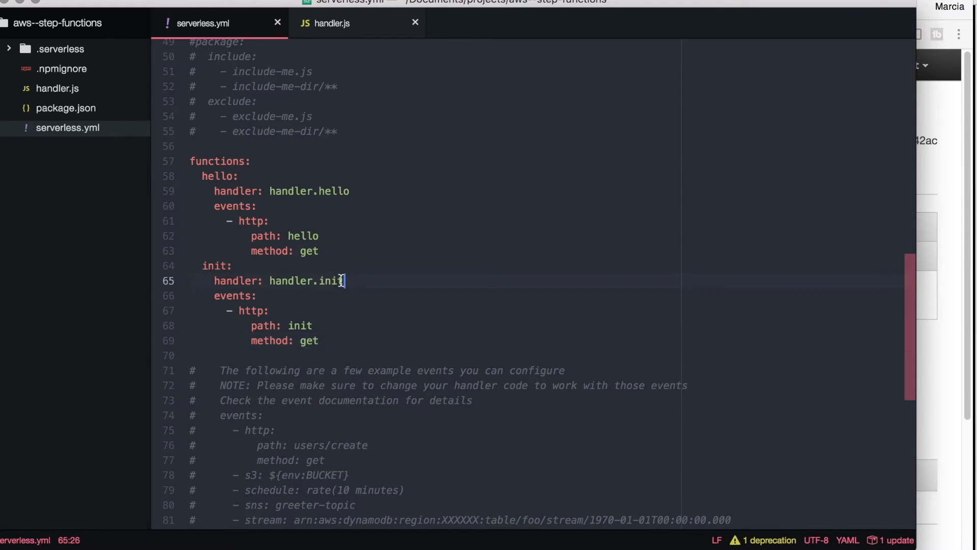
pyautogui.click(332, 24)
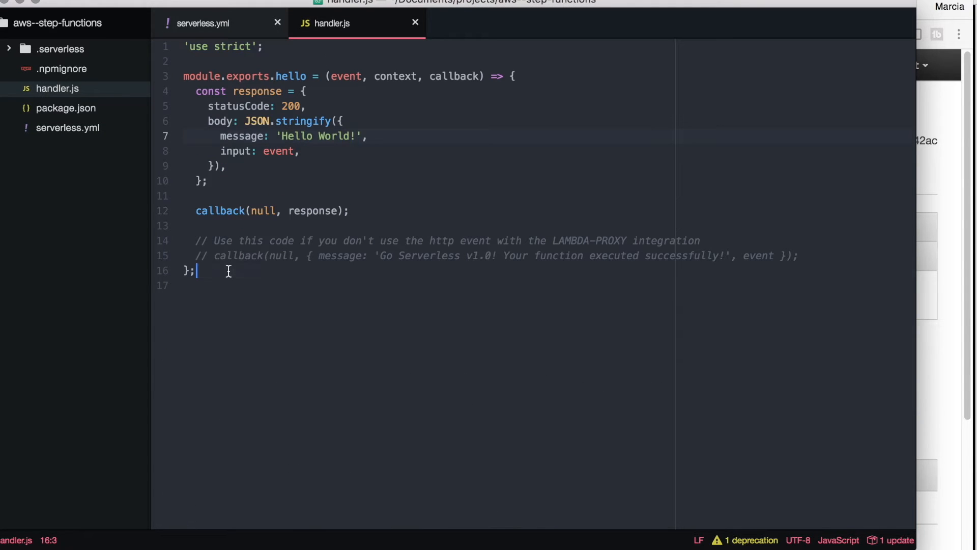
# Add an init export, require aws-sdk and create a new AWS.StepFunctions() client.
pyautogui.write('module.exports.init')
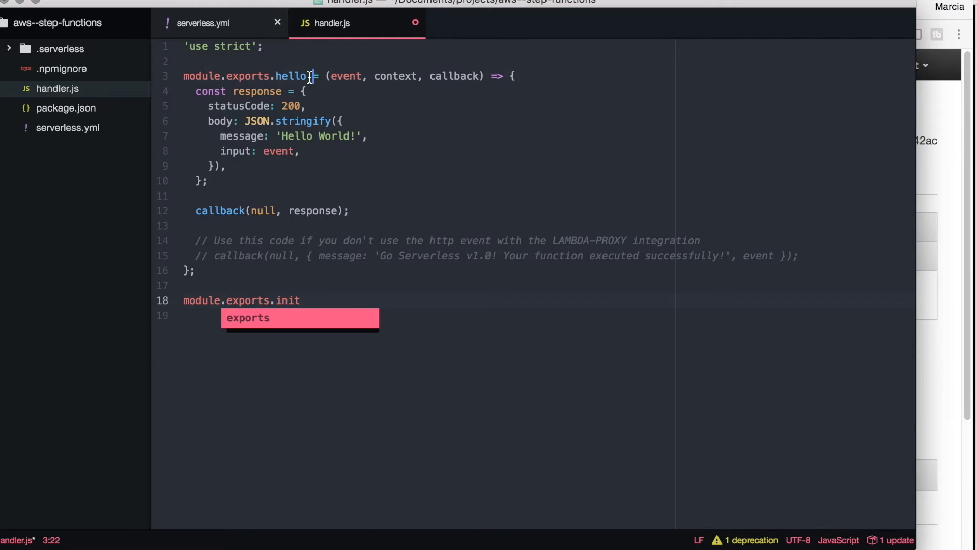
pyautogui.click(306, 299)
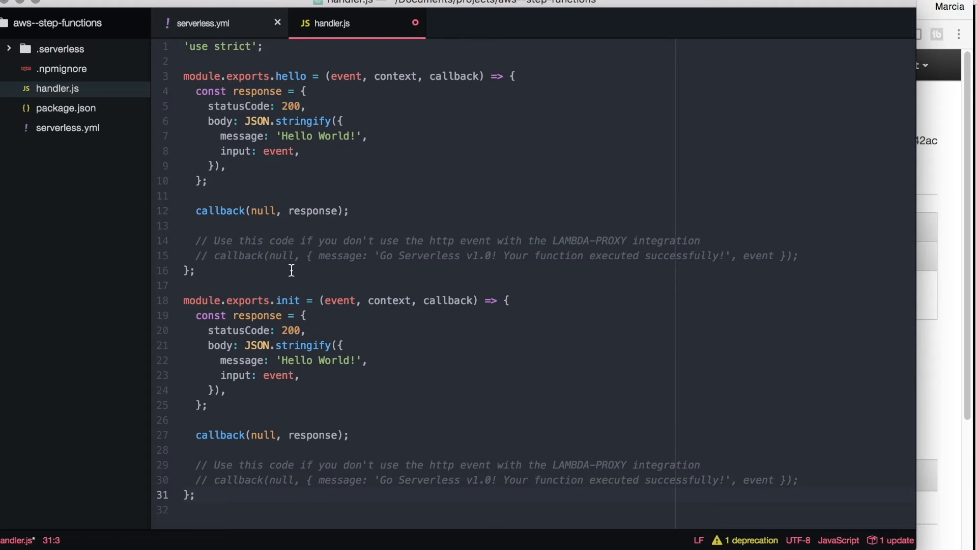
pyautogui.press('Enter')
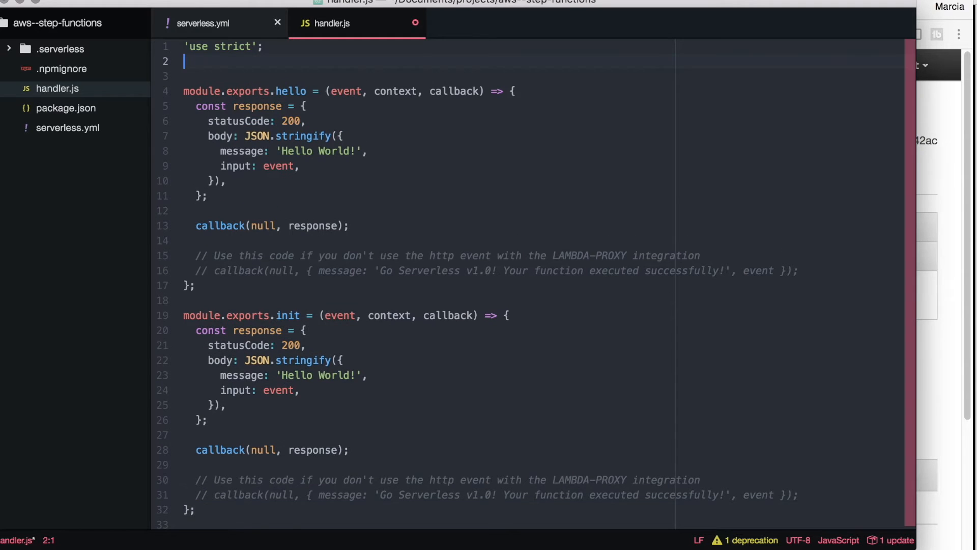
pyautogui.write('var aws')
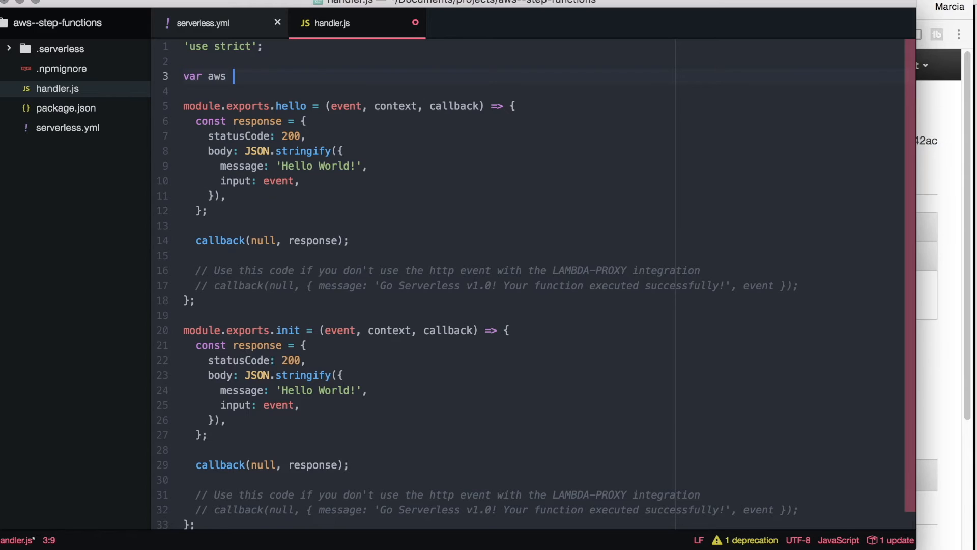
pyautogui.write('AWS = requi')
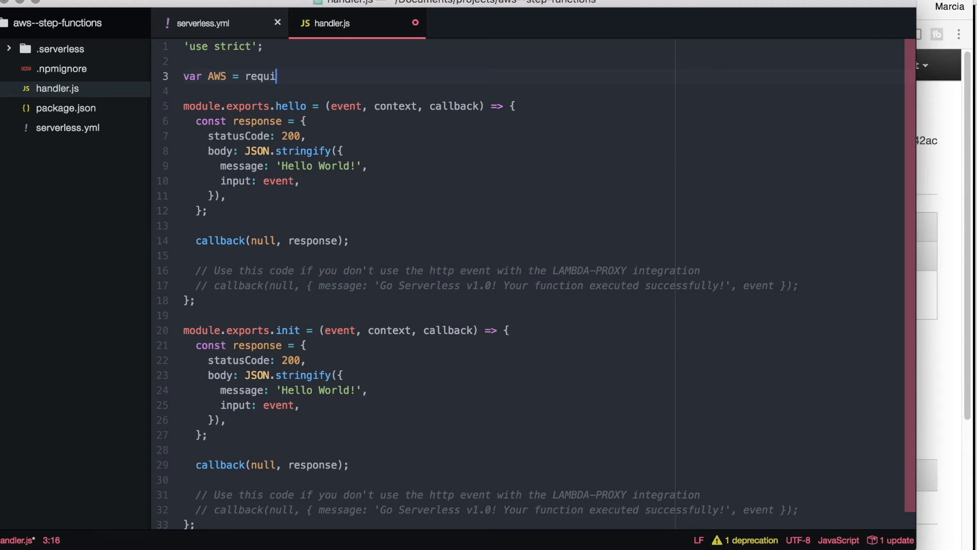
pyautogui.write("re('aws-sdk');")
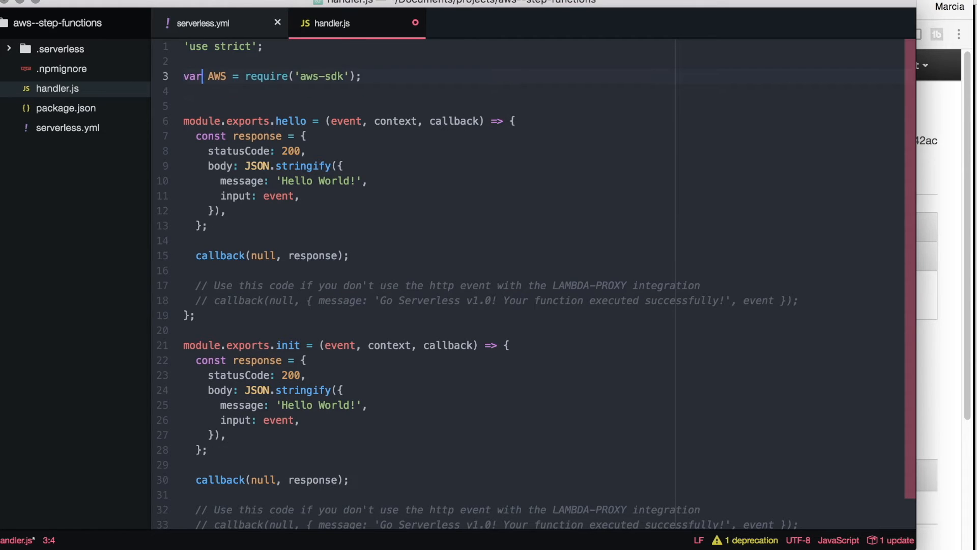
pyautogui.write('const stepF')
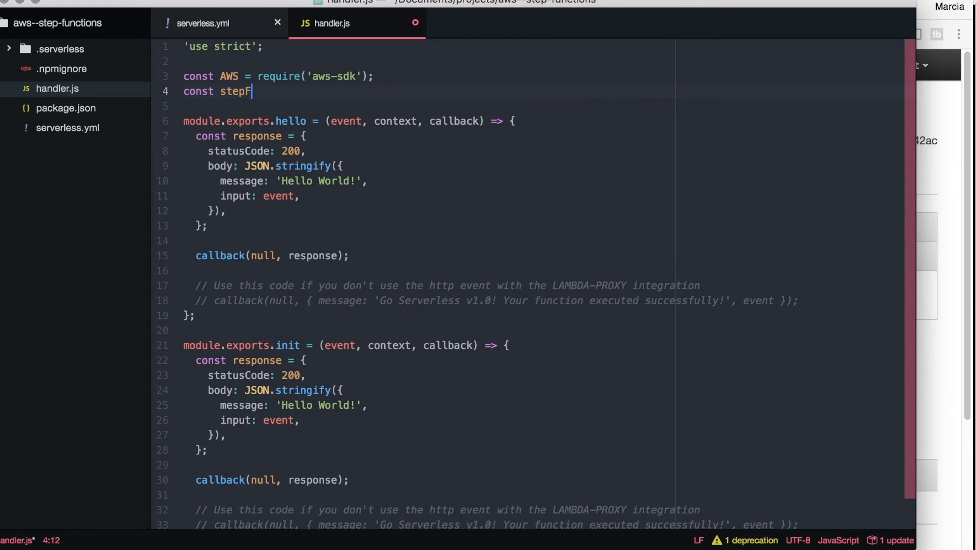
pyautogui.write('unctions = new')
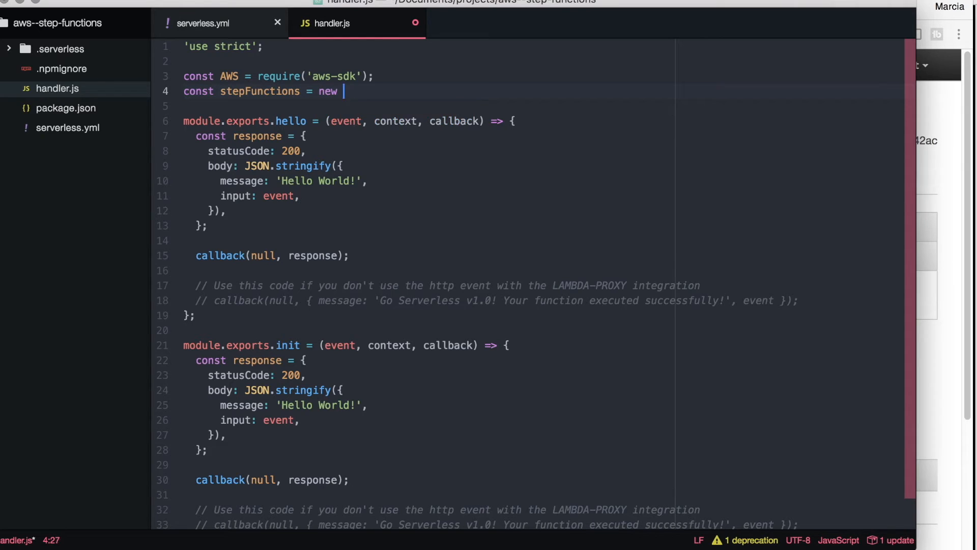
pyautogui.write('AWS.stepFunctions();')
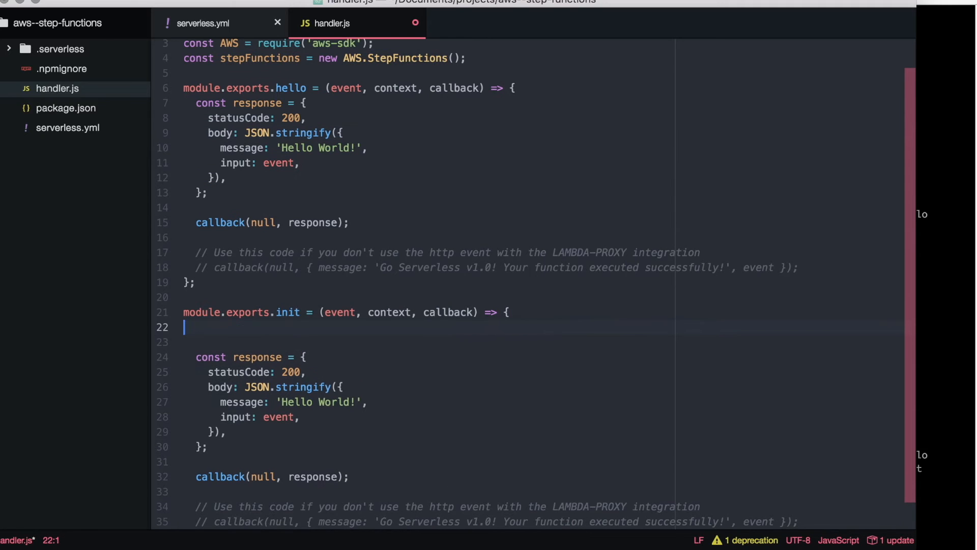
# Build execution params with a name and begin the stepFunctions.startExecution call.
pyautogui.write('const params = {')
pyautogui.write("stateMachineArn: 'STATE_MACHINE_ARN',")
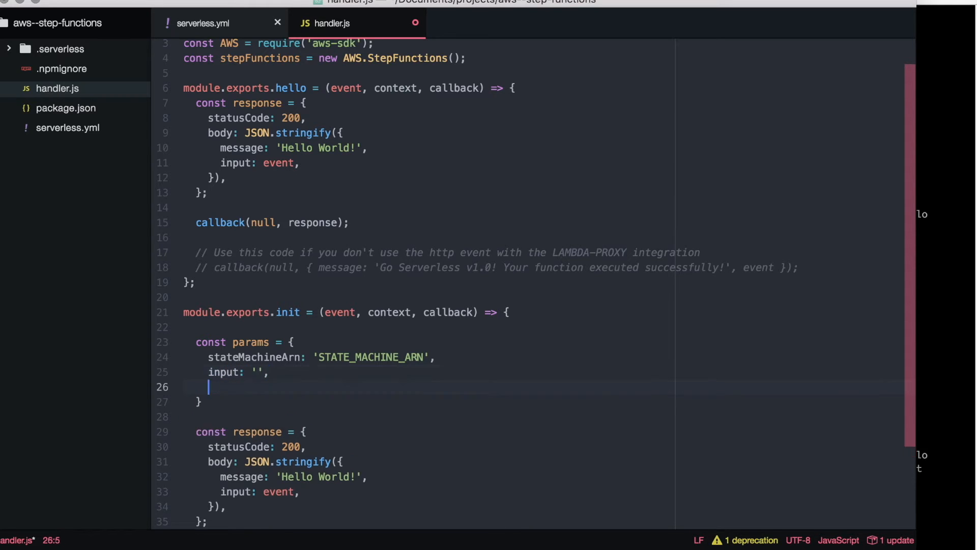
pyautogui.write("name: 'Exect")
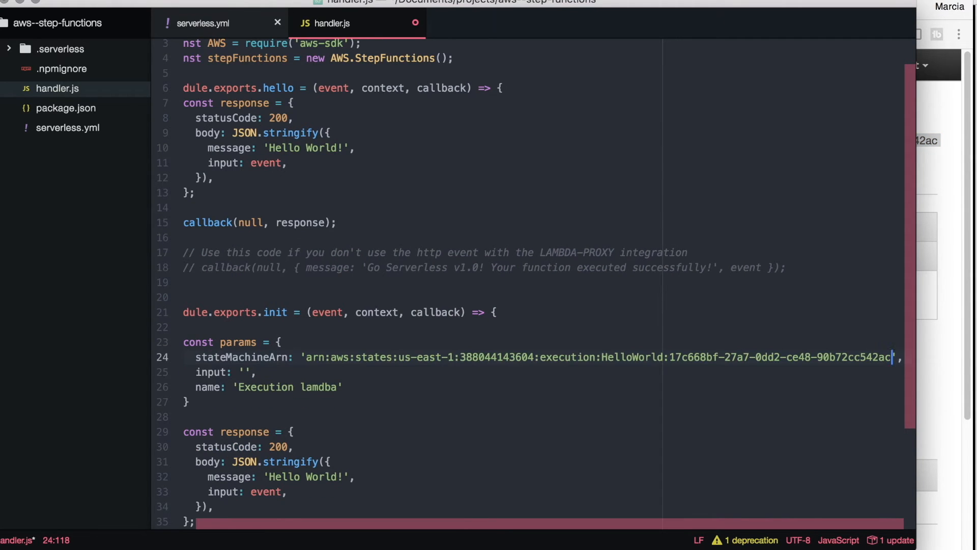
pyautogui.write('stepFunctions.startExecution(params, (err, data) => {')
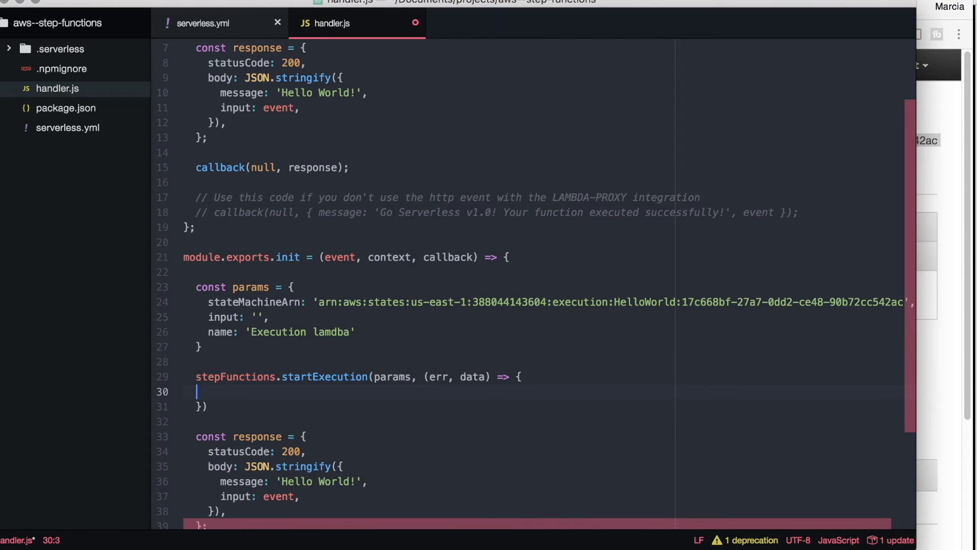
# Log err and return a 500 'There was an error' response in the failure branch.
pyautogui.write('if (error')
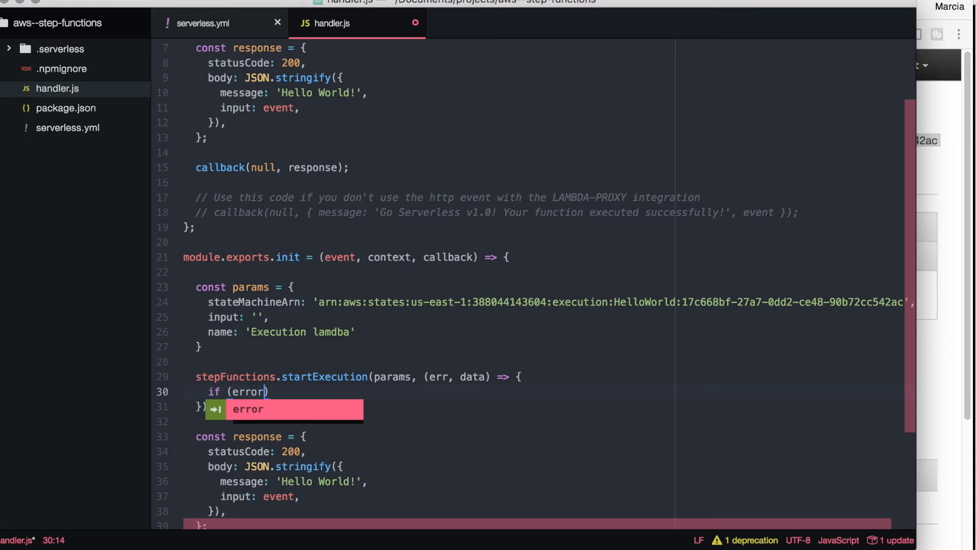
pyautogui.press('Backspace')
pyautogui.write('conso')
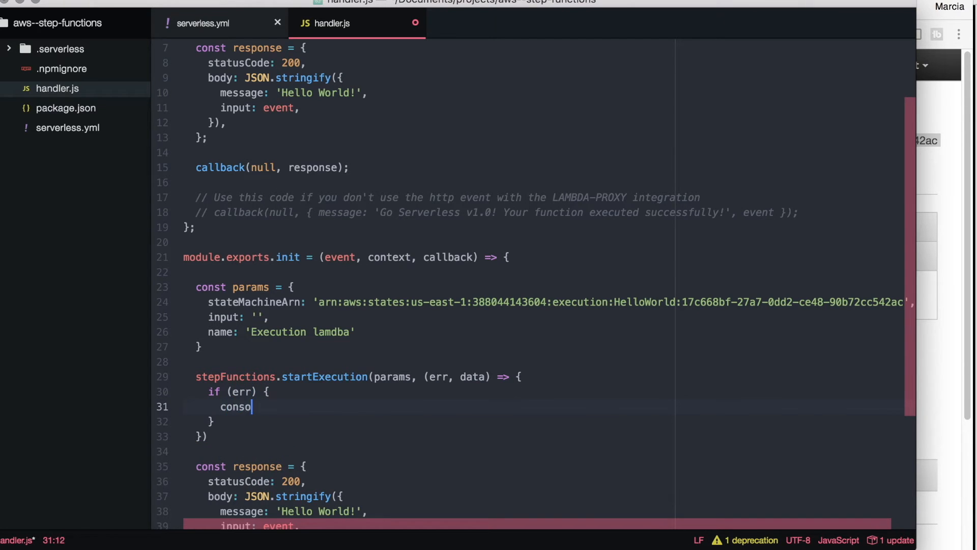
pyautogui.write('le.log(err);')
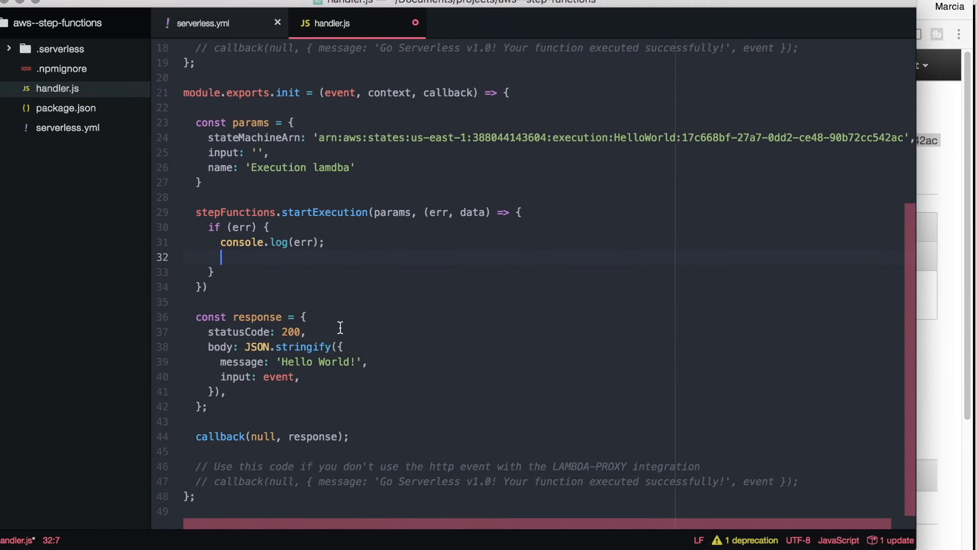
pyautogui.moveTo(290, 413)
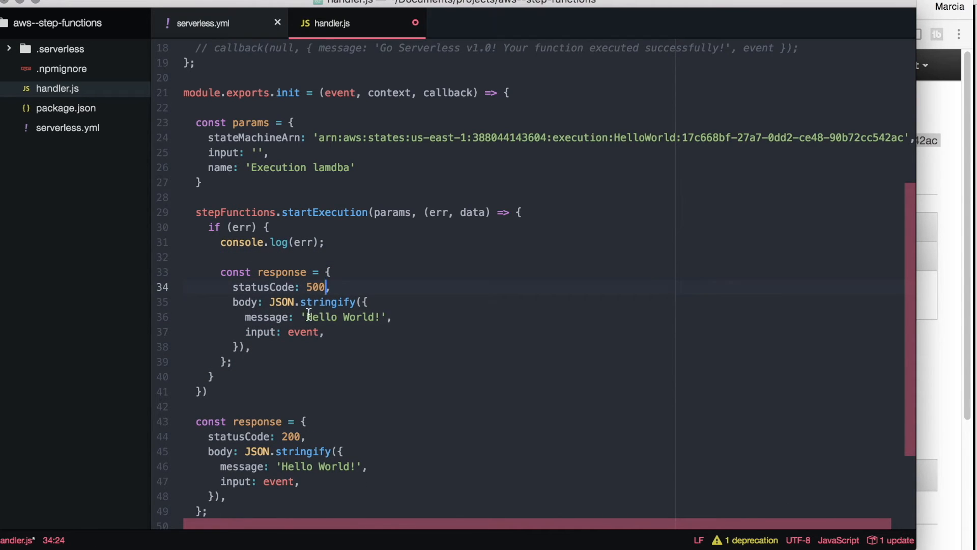
pyautogui.write('There was')
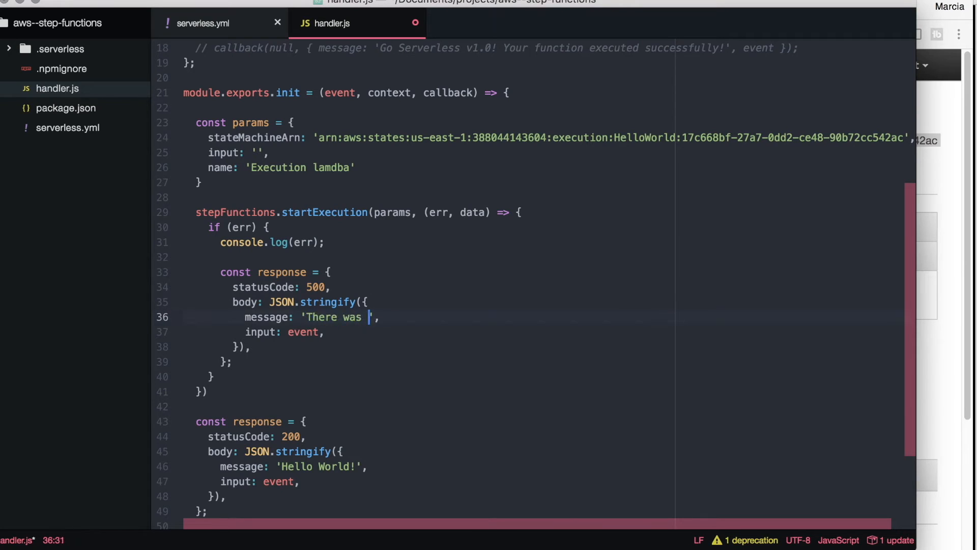
pyautogui.write('an error')
pyautogui.write('callback(null, response);')
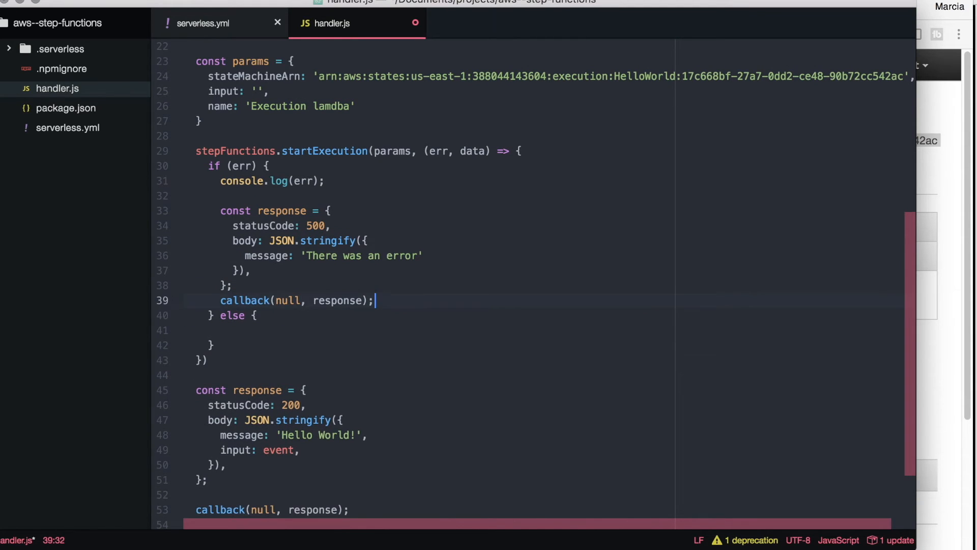
# Log data and return 200 'Step function worked' in the else branch.
pyautogui.write('co')
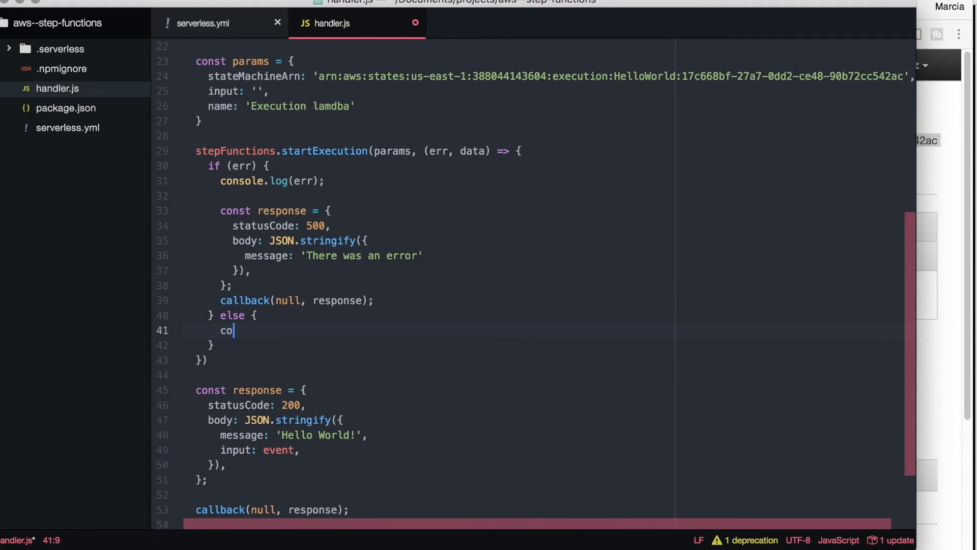
pyautogui.write('nsole.log(data);')
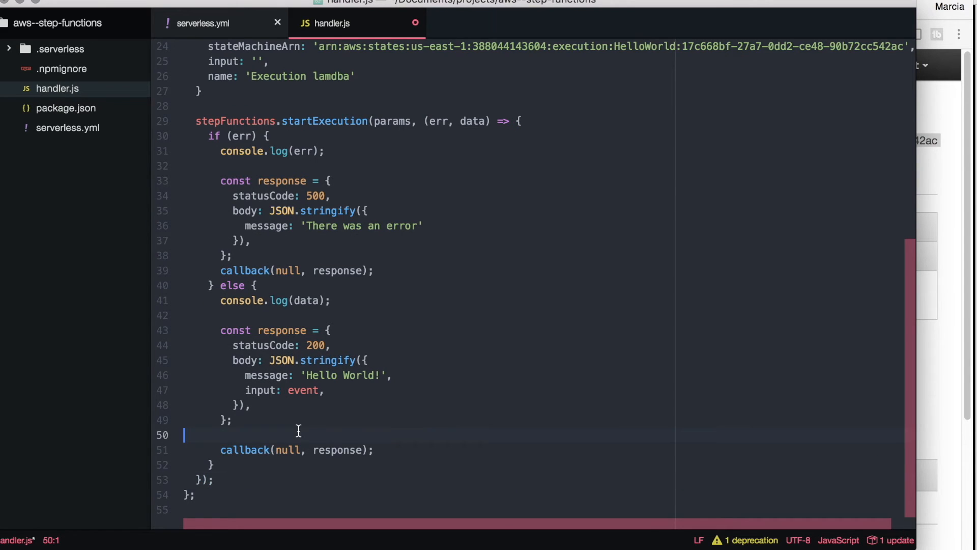
pyautogui.write('S')
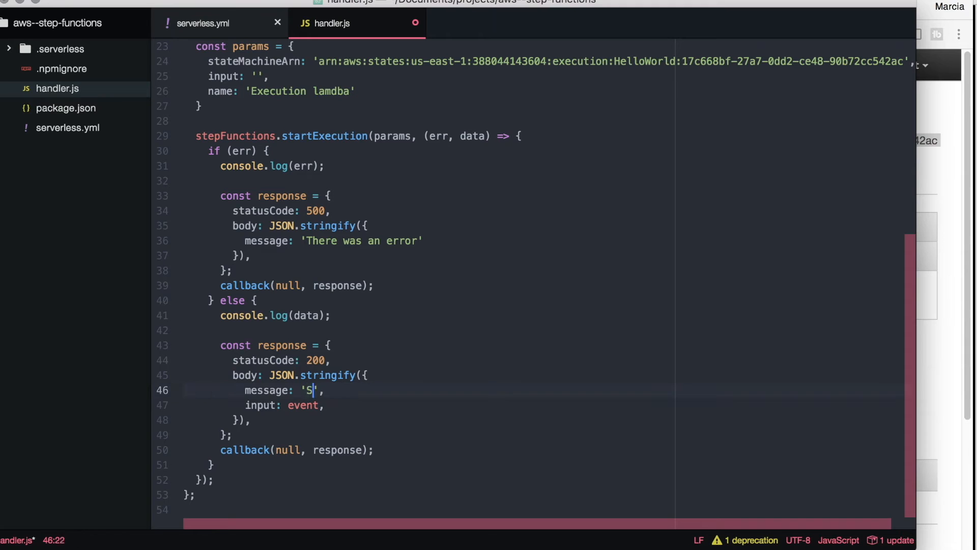
pyautogui.write('tep function worked')
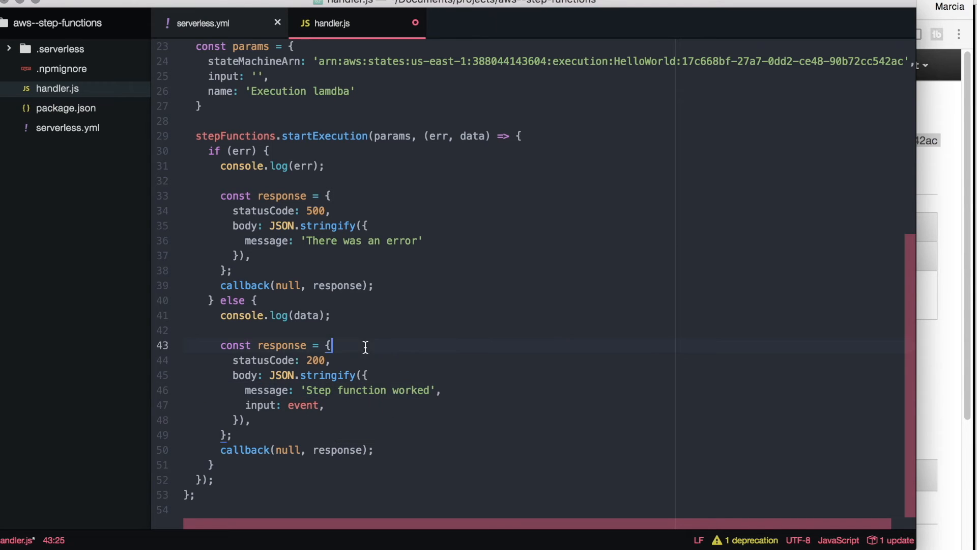
pyautogui.write('data')
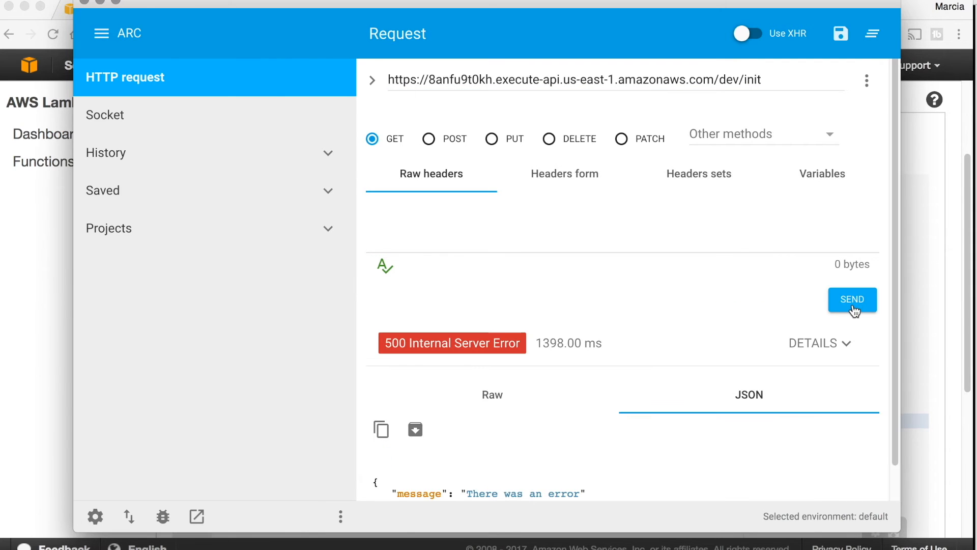
# Send a GET request to the deployed /dev/init endpoint.
pyautogui.click(499, 9)
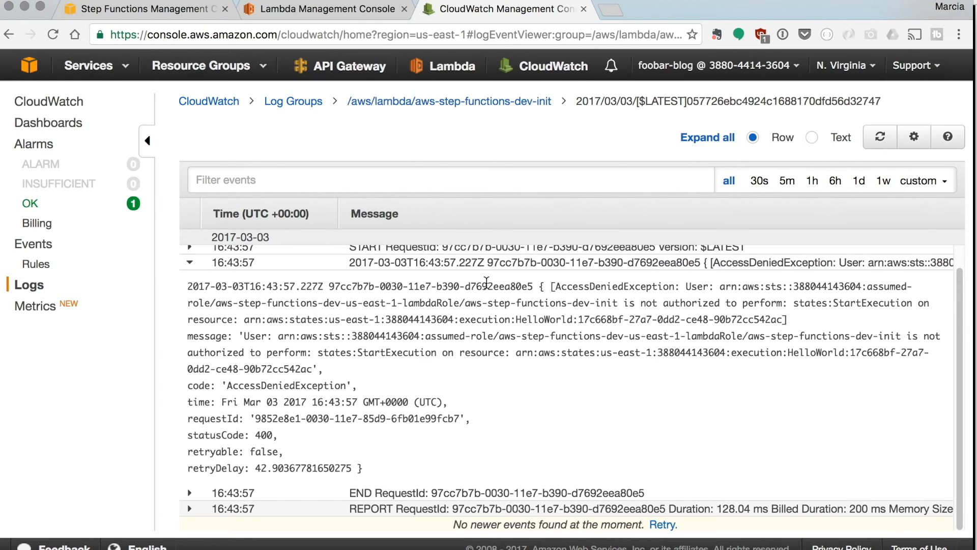
pyautogui.moveTo(398, 346)
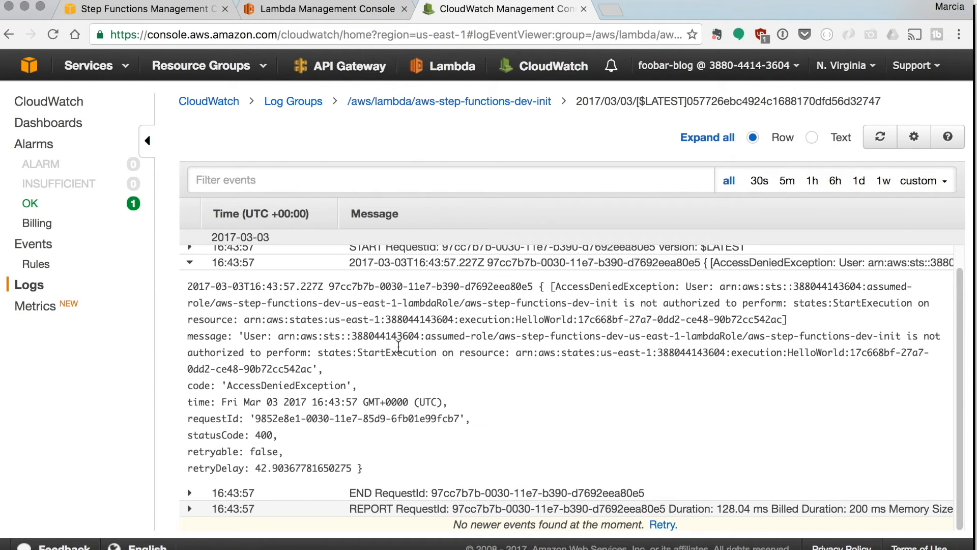
# Return to the aws-step-functions-dev-init log streams and view the newest stream's InvalidArn error.
pyautogui.moveTo(396, 335); pyautogui.dragTo(322, 368)
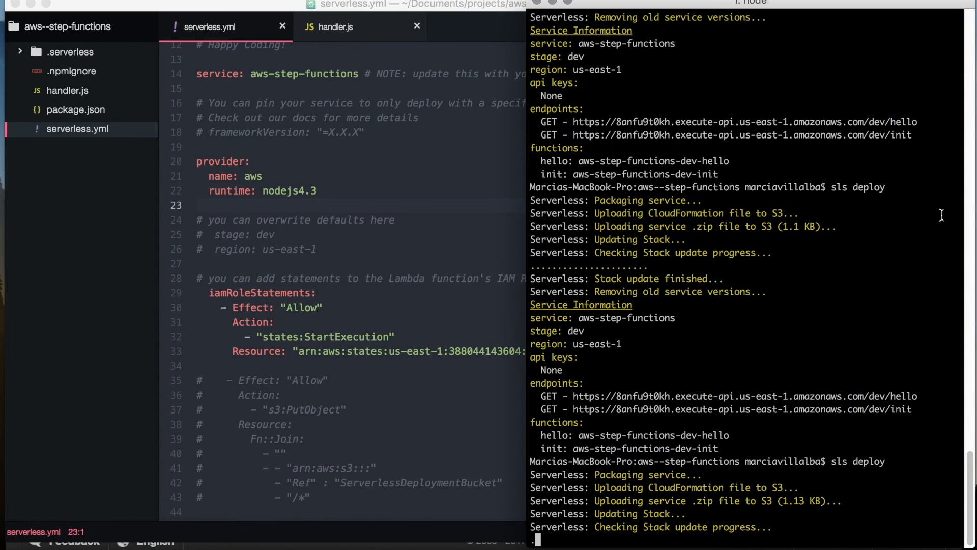
pyautogui.click(843, 296)
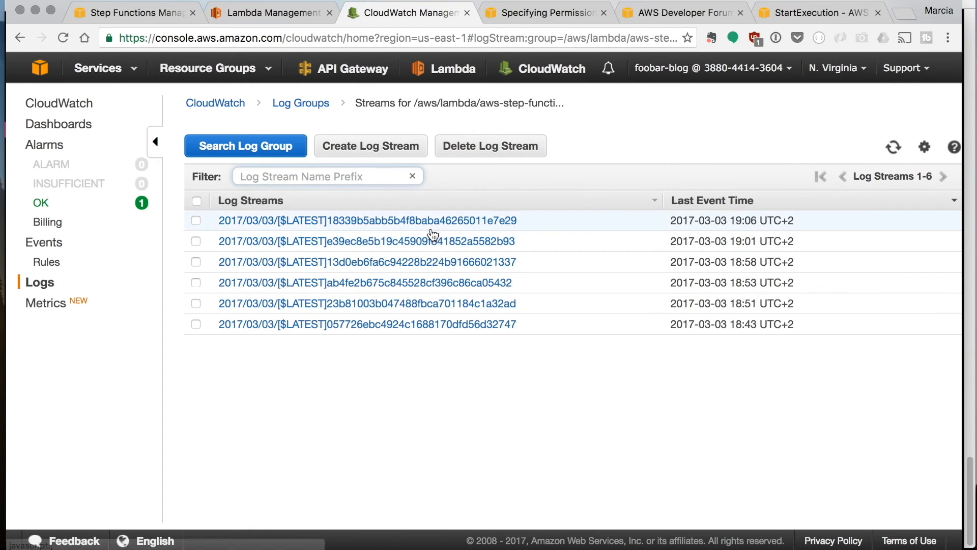
pyautogui.click(367, 219)
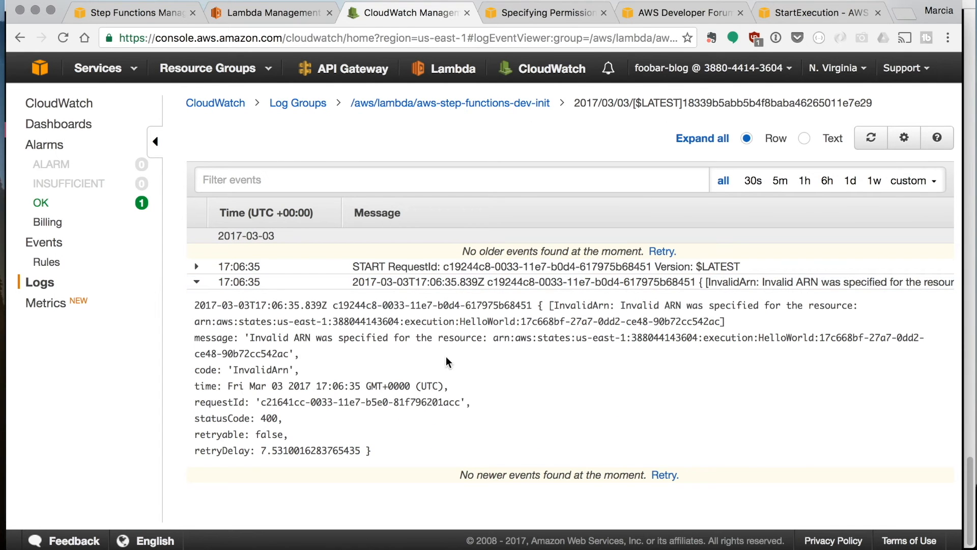
pyautogui.moveTo(715, 373)
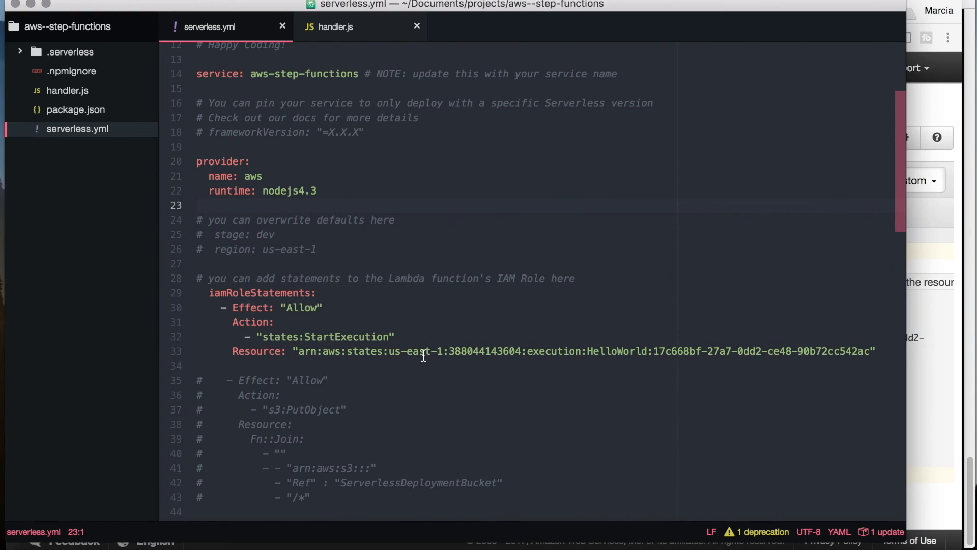
# Replace execution:HelloWorld:<id> with stateMachine:HelloWorld in serverless.yml's IAM resource and handler.js's stateMachineArn, then save.
pyautogui.doubleClick(554, 351)
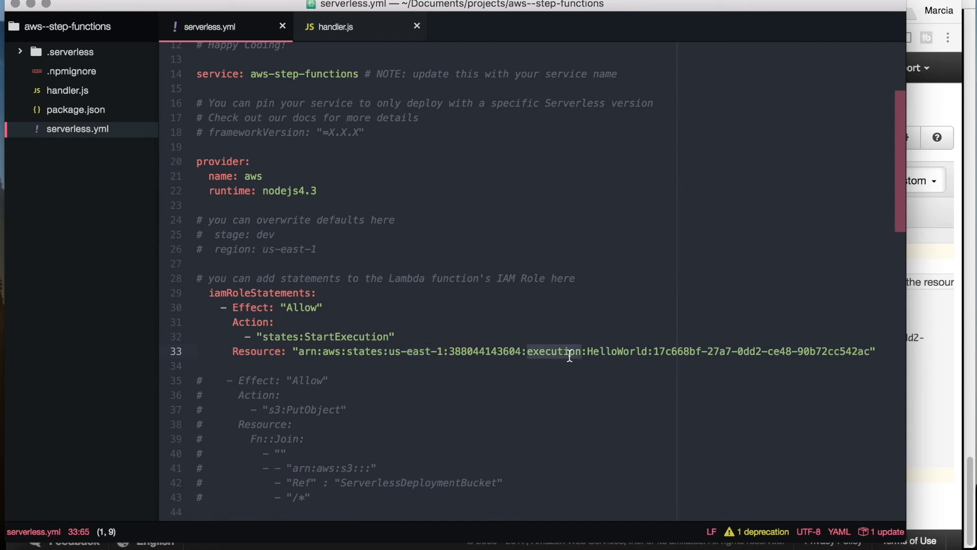
pyautogui.click(408, 12)
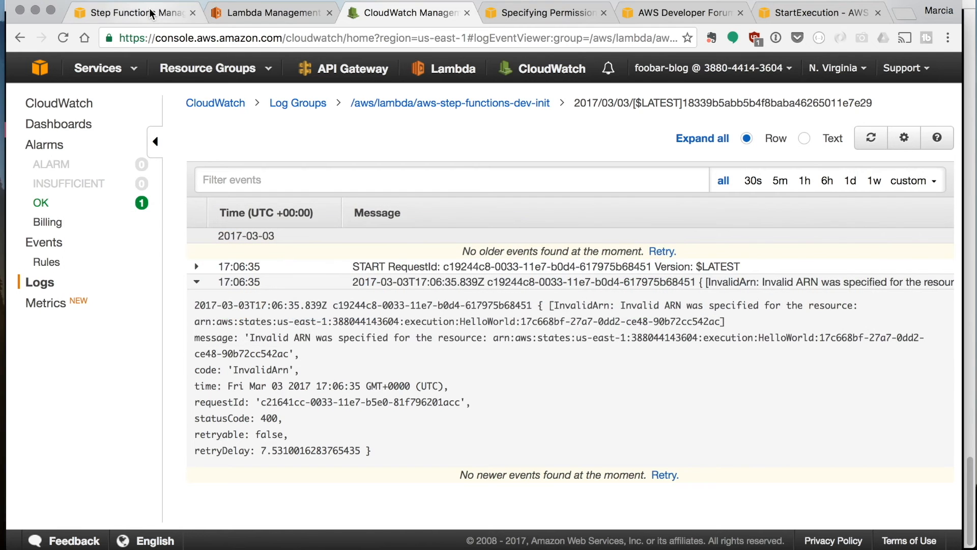
pyautogui.click(132, 12)
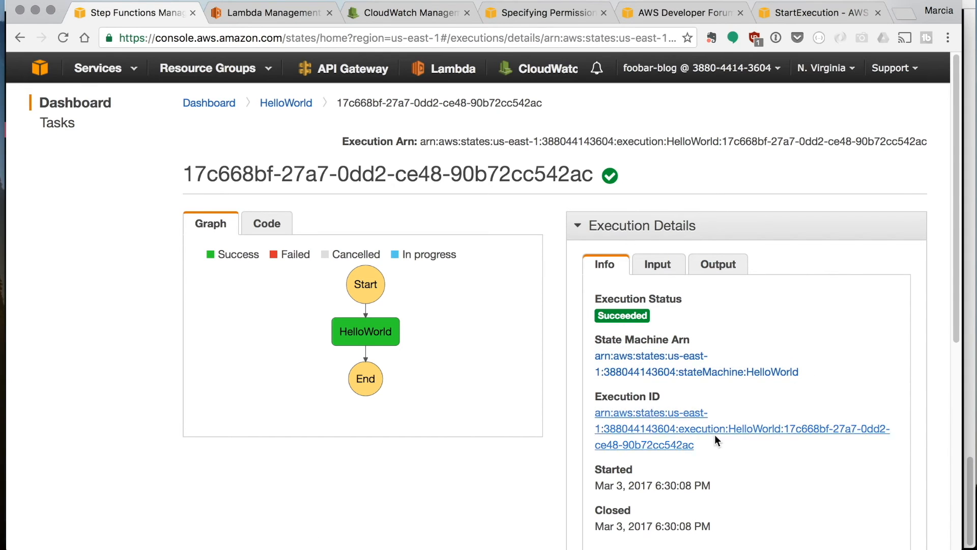
pyautogui.moveTo(835, 390)
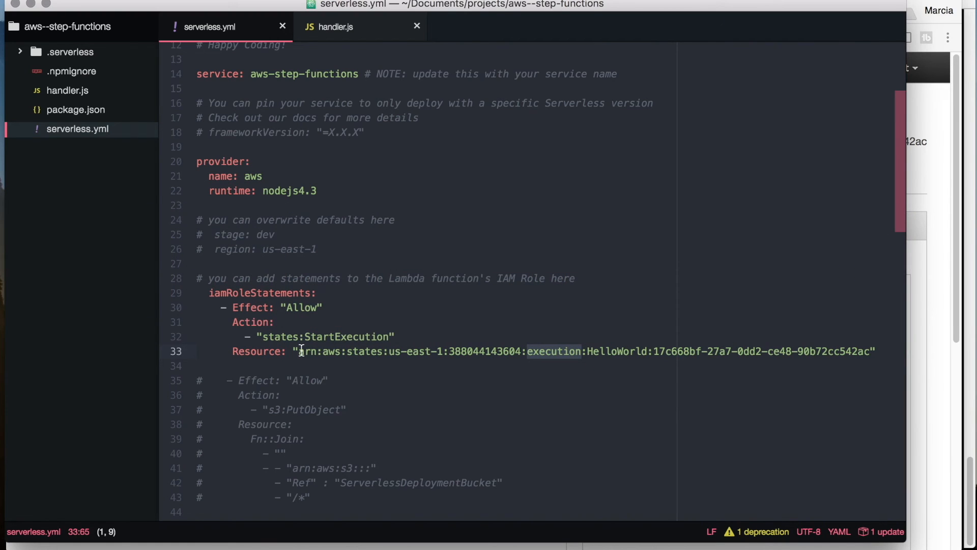
pyautogui.write('stateMachine:HelloWorld')
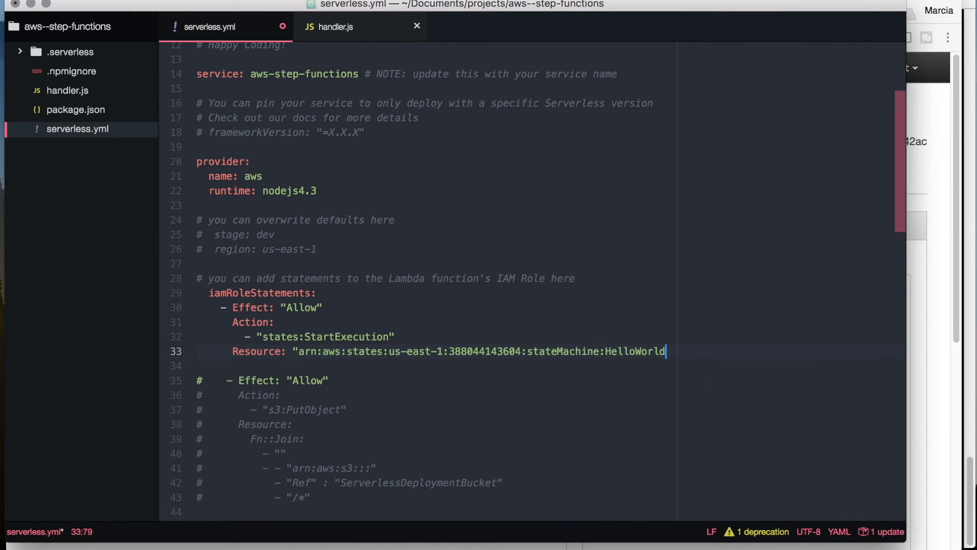
pyautogui.write('"')
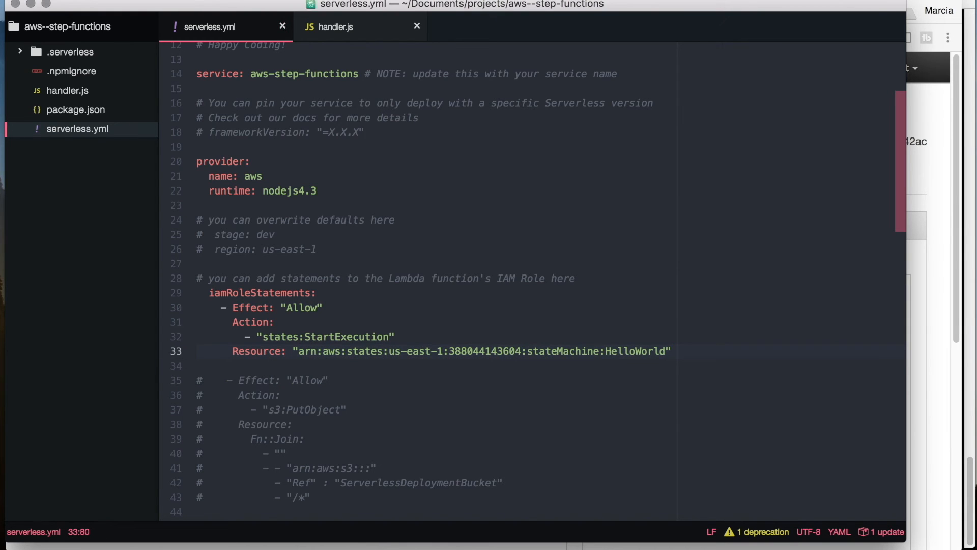
pyautogui.click(337, 27)
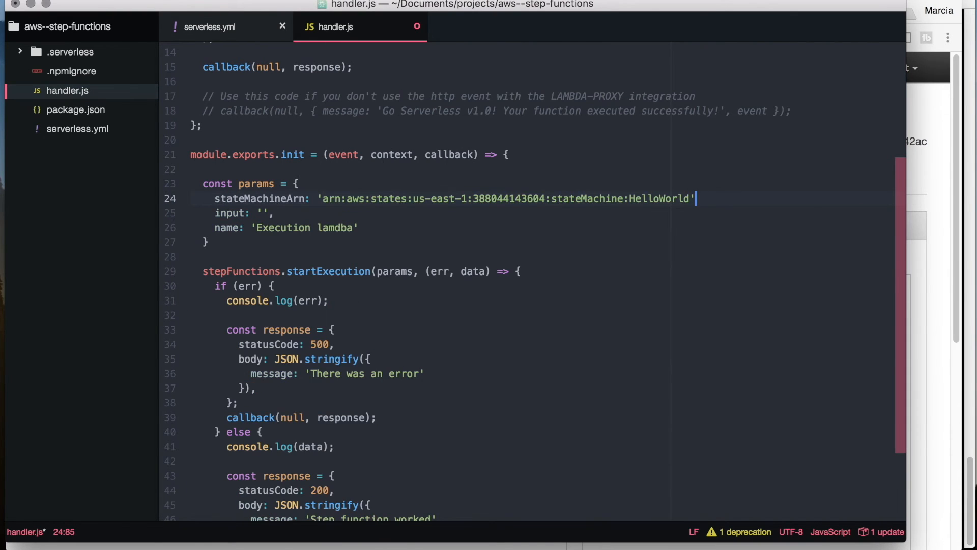
pyautogui.press('cmd+tab')
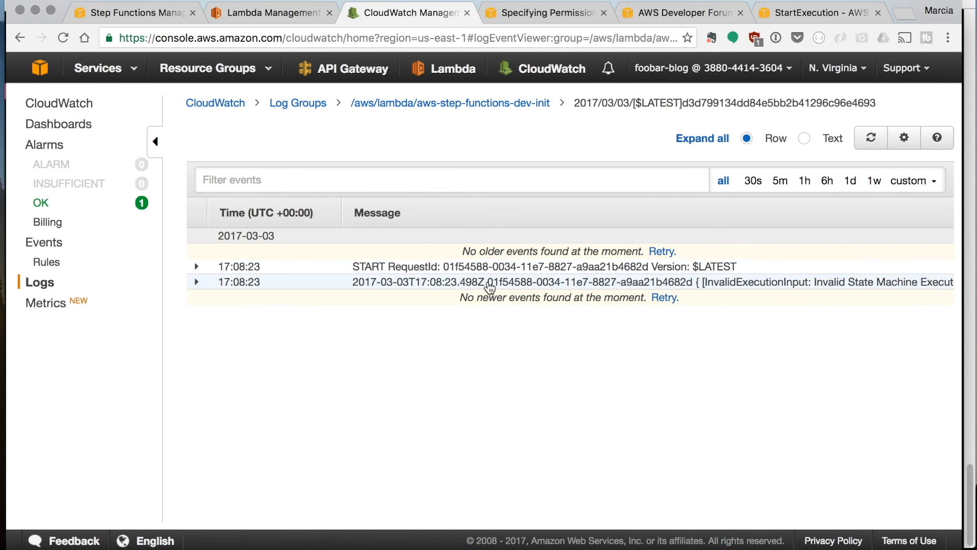
# Expand the newest init log event to read the InvalidExecutionInput 'no content to map' status 400 details.
pyautogui.click(195, 282)
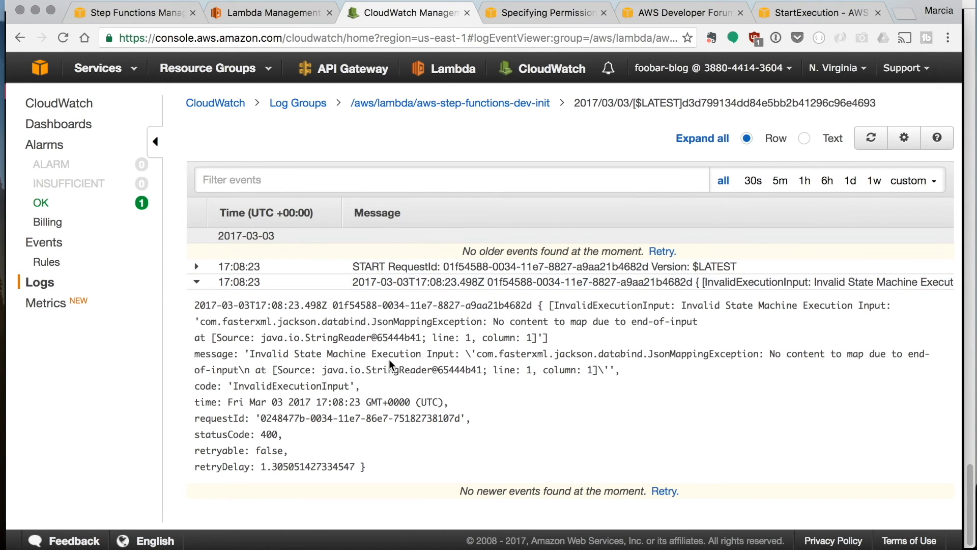
pyautogui.moveTo(540, 352)
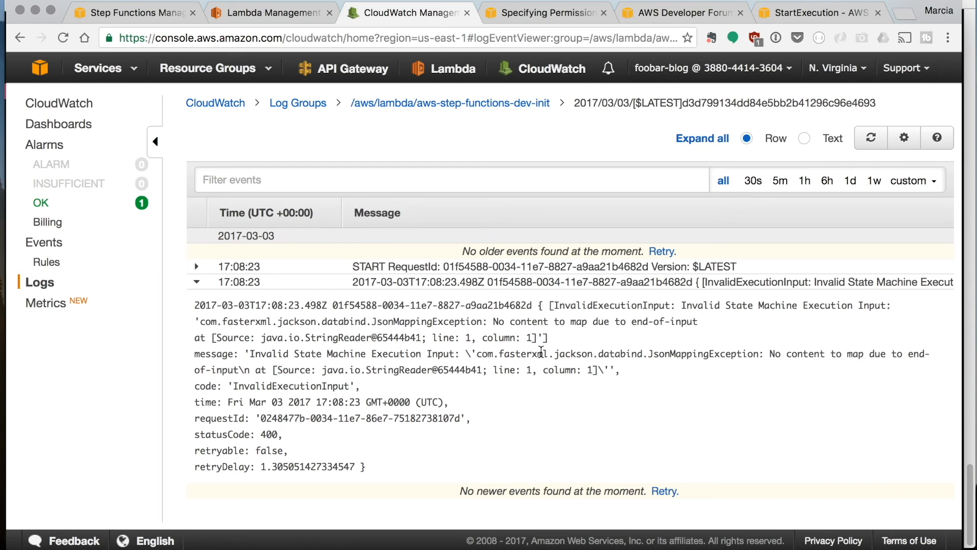
pyautogui.moveTo(535, 377)
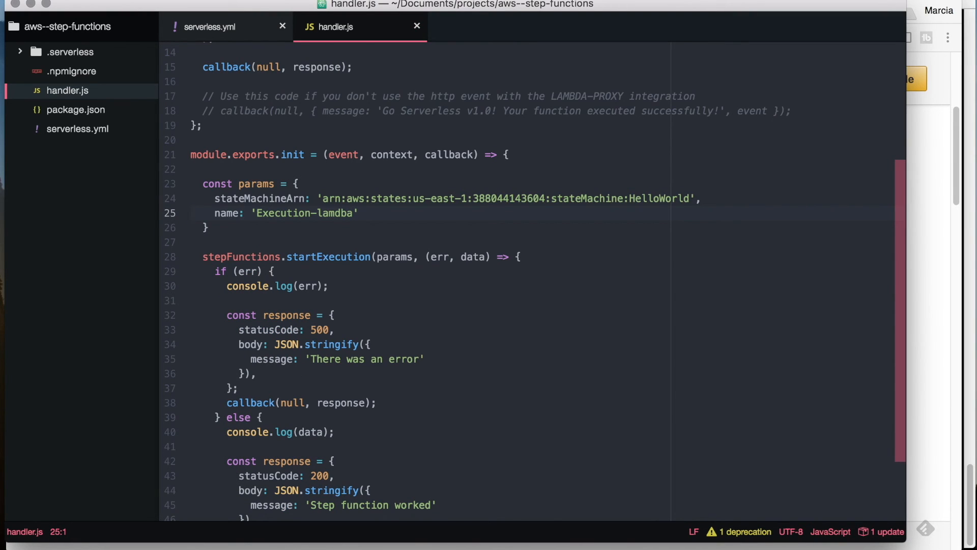
# Confirm sls deploy finished in iTerm, then send the GET to the init endpoint for 200 'Step function worked'.
pyautogui.press('cmd+tab')
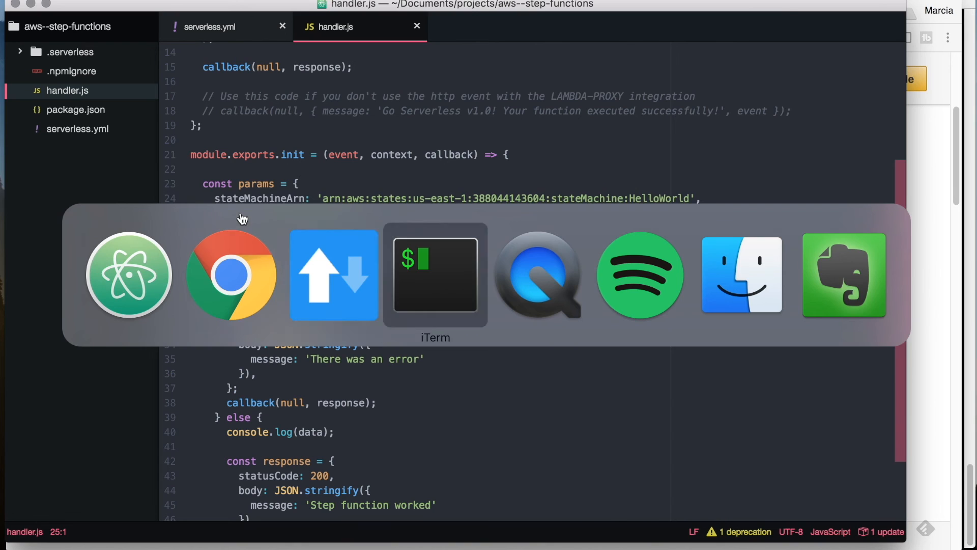
pyautogui.click(434, 275)
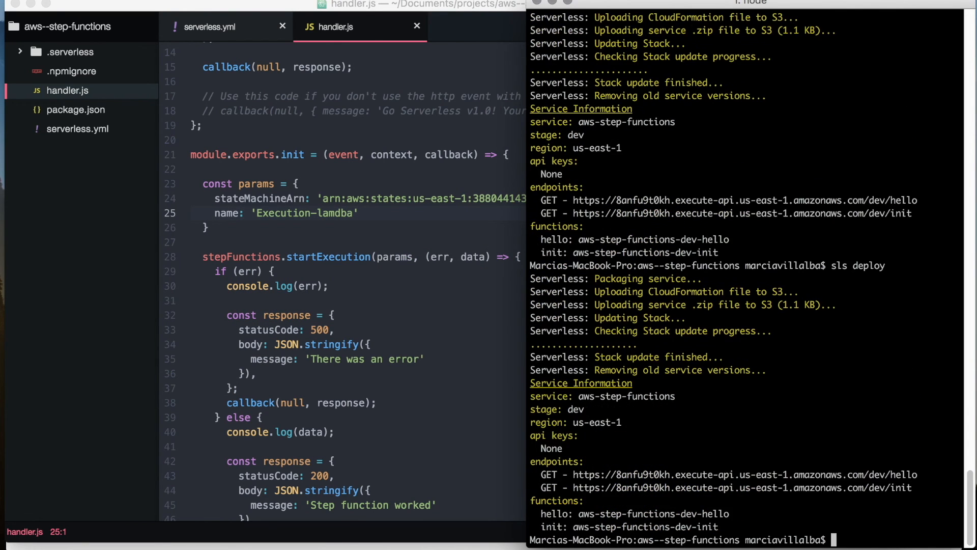
pyautogui.press('cmd+tab')
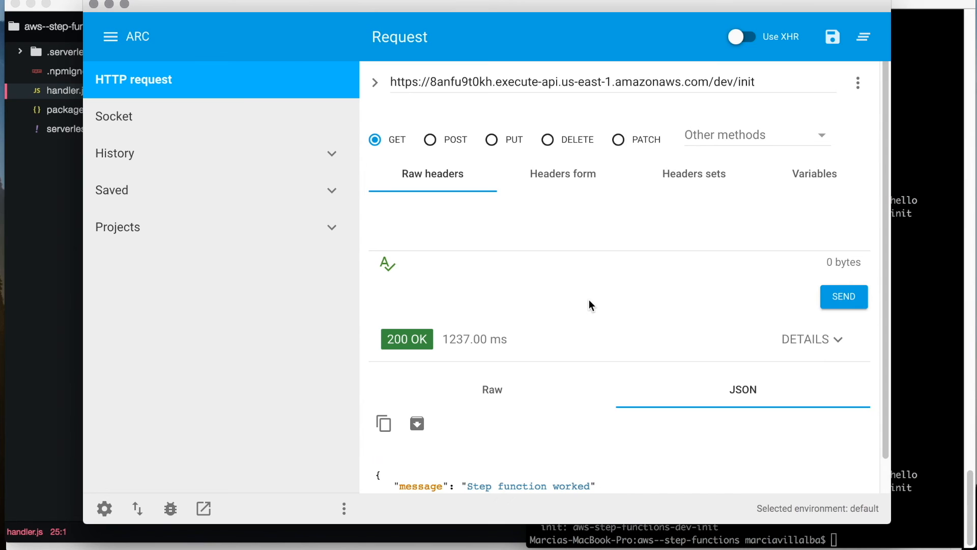
pyautogui.scroll(-3)
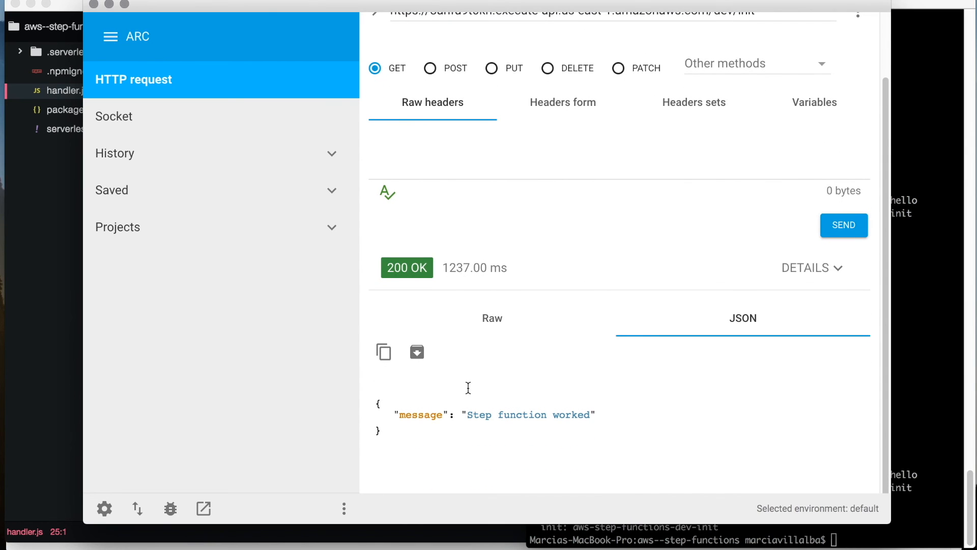